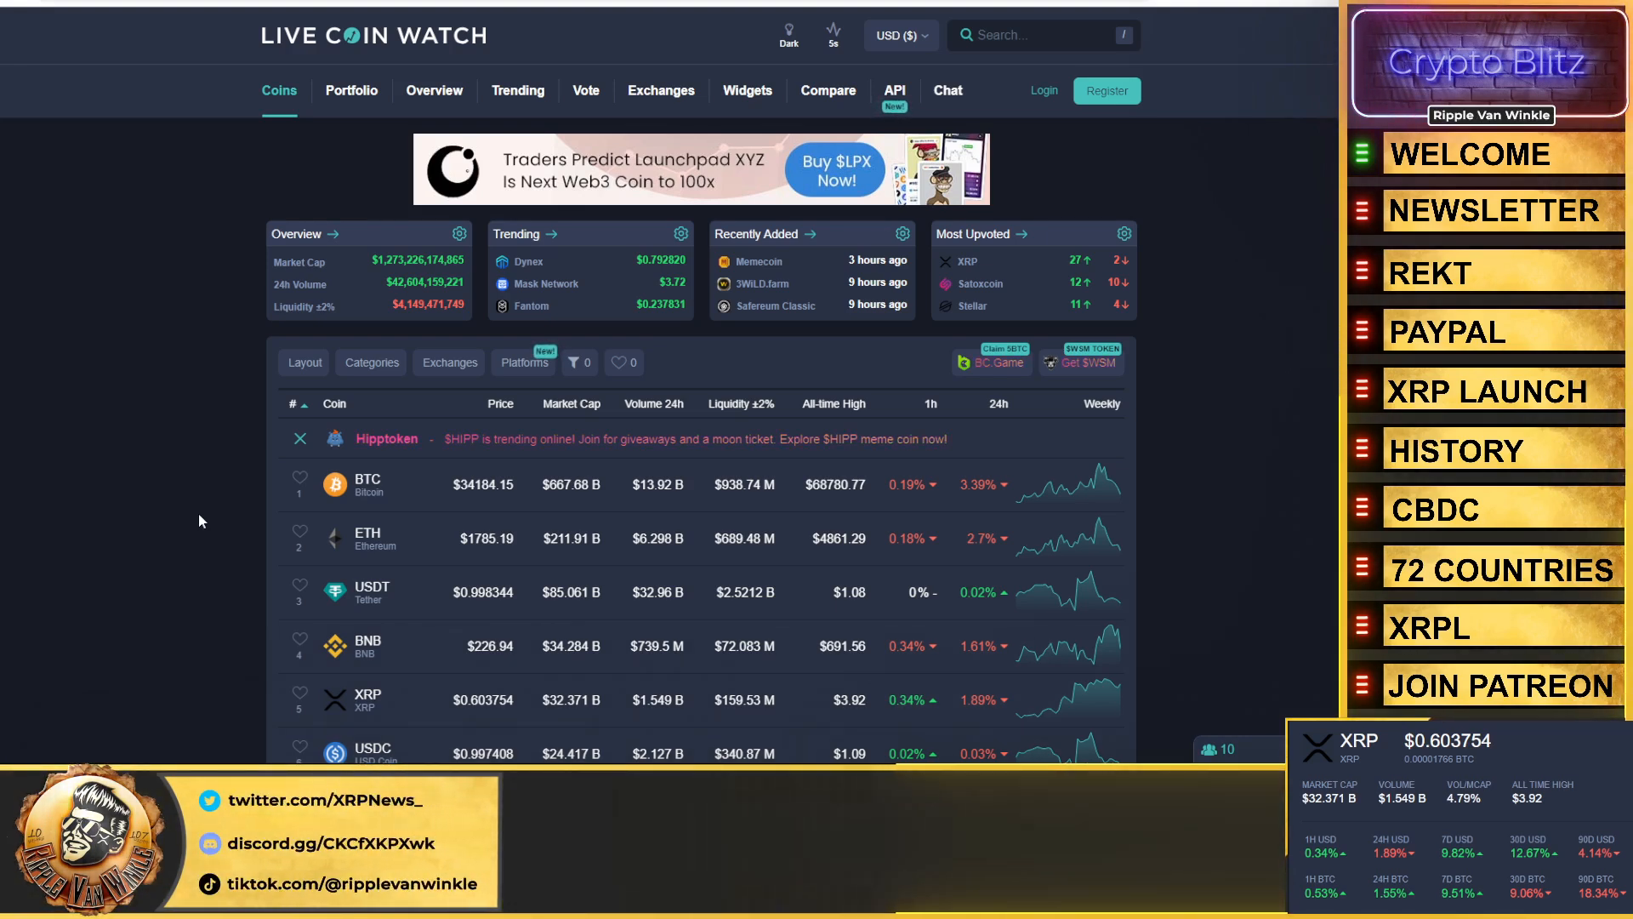
mouse_move(89, 273)
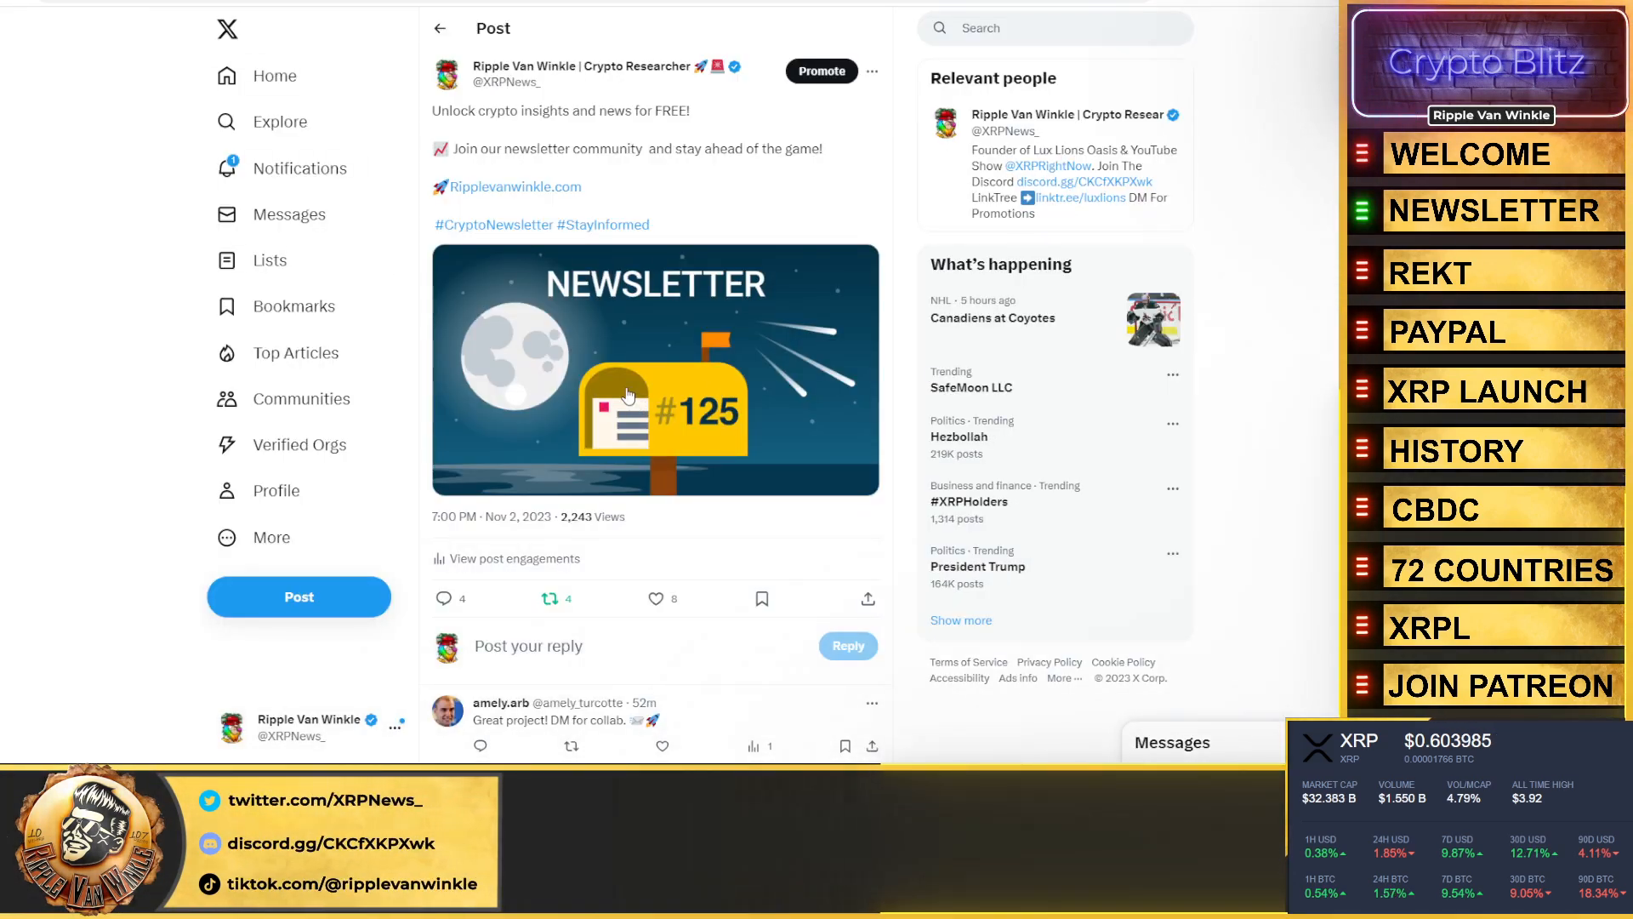
mouse_move(645, 382)
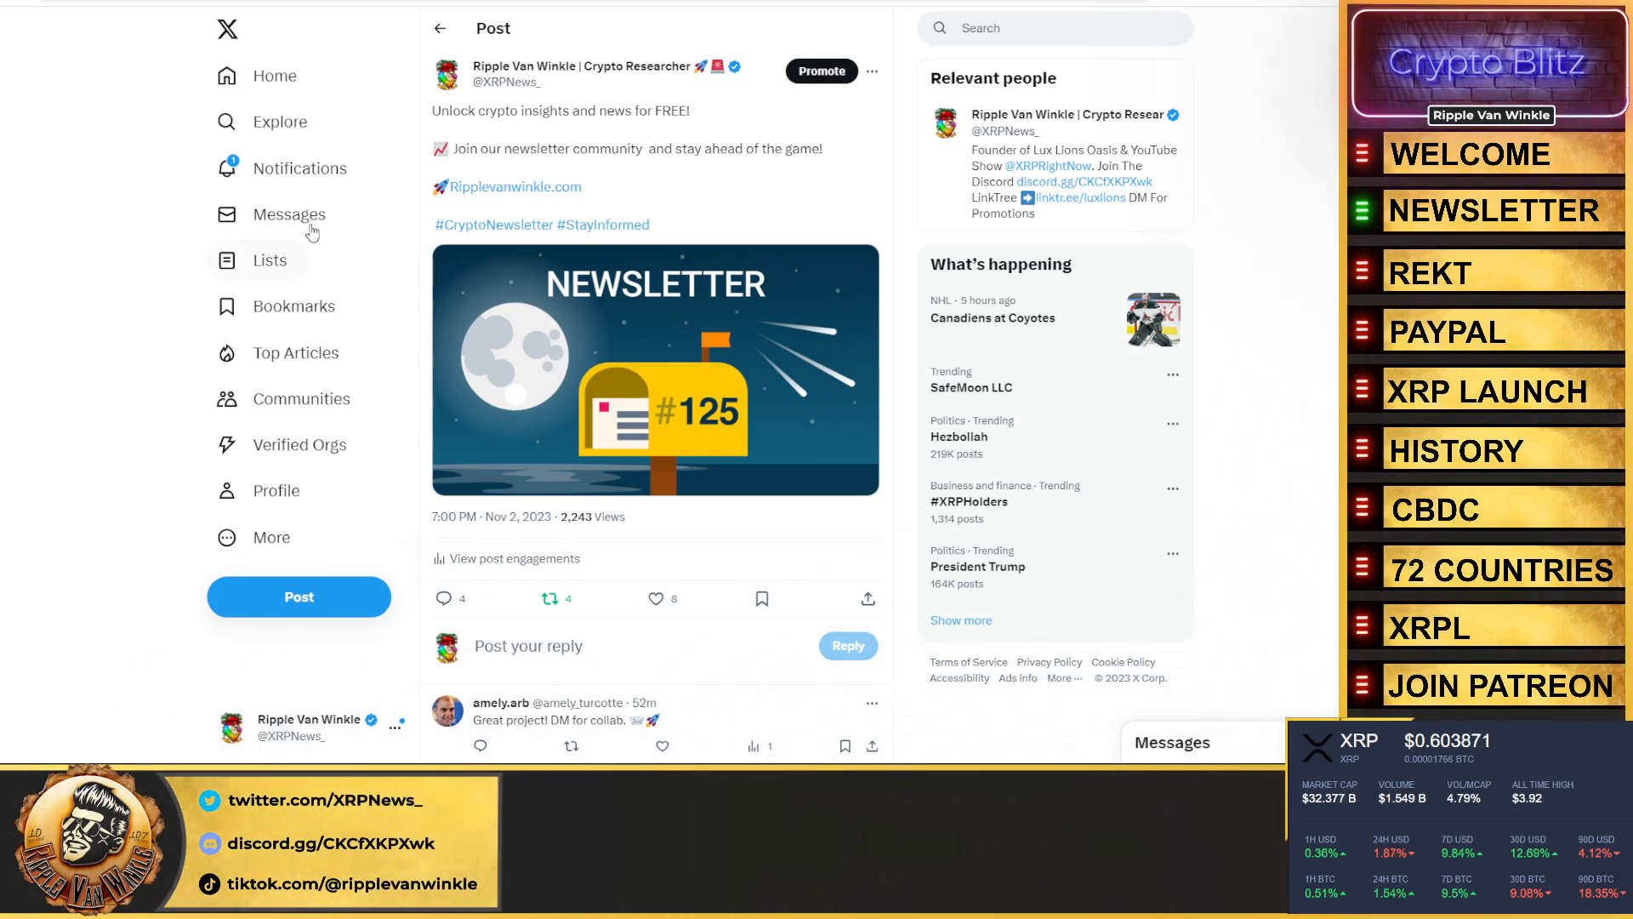
mouse_move(200, 198)
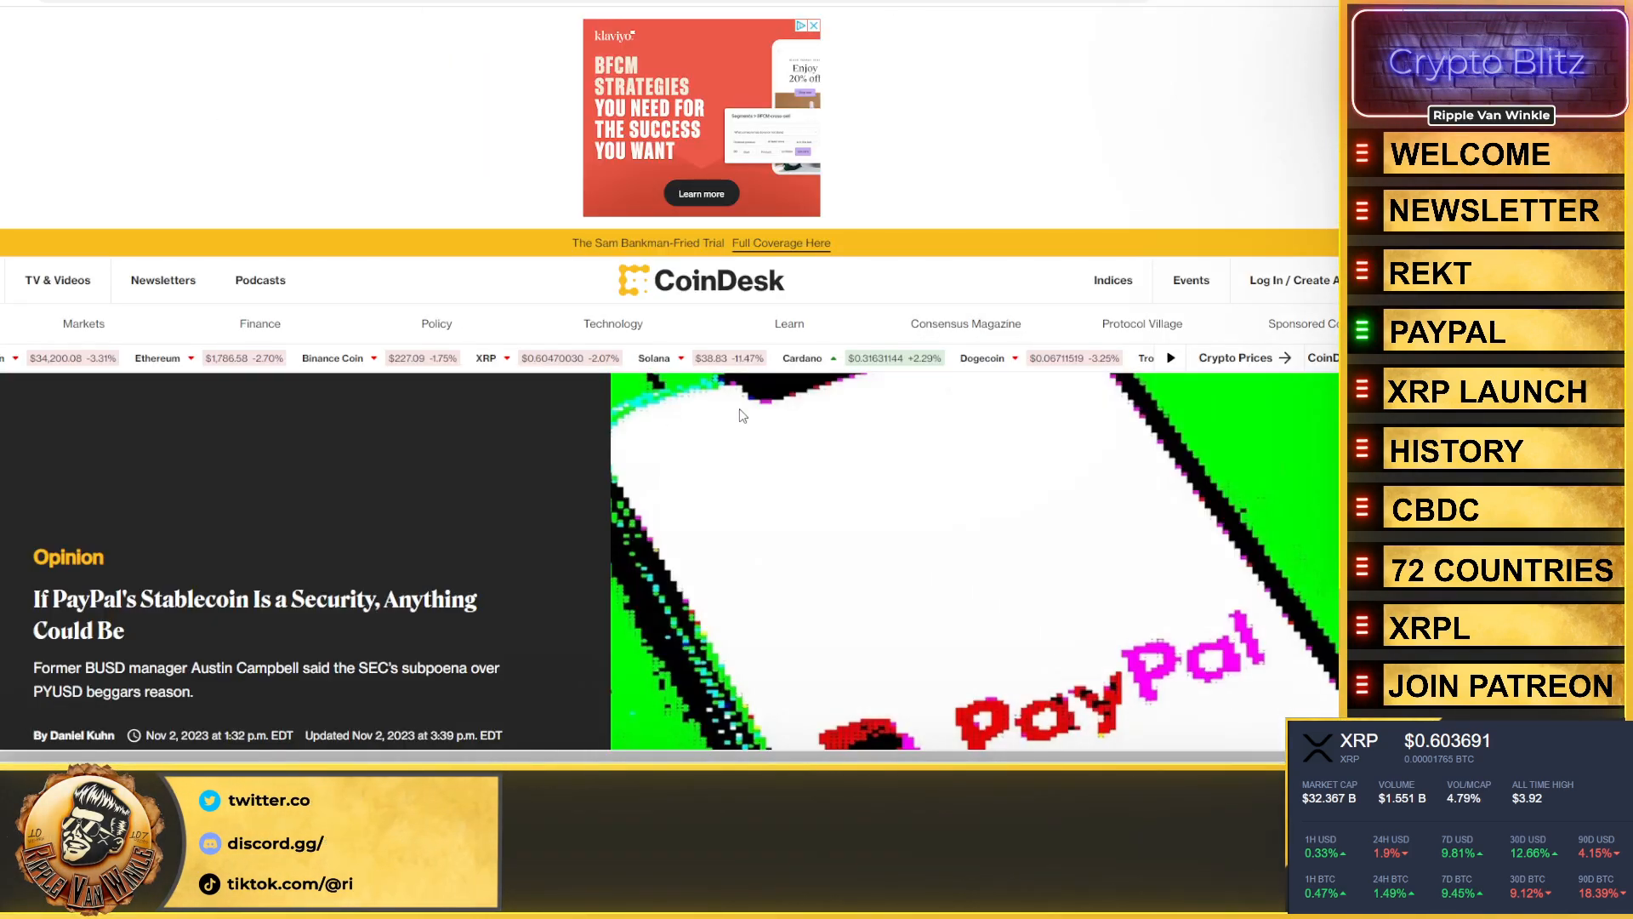
scroll("down", 3)
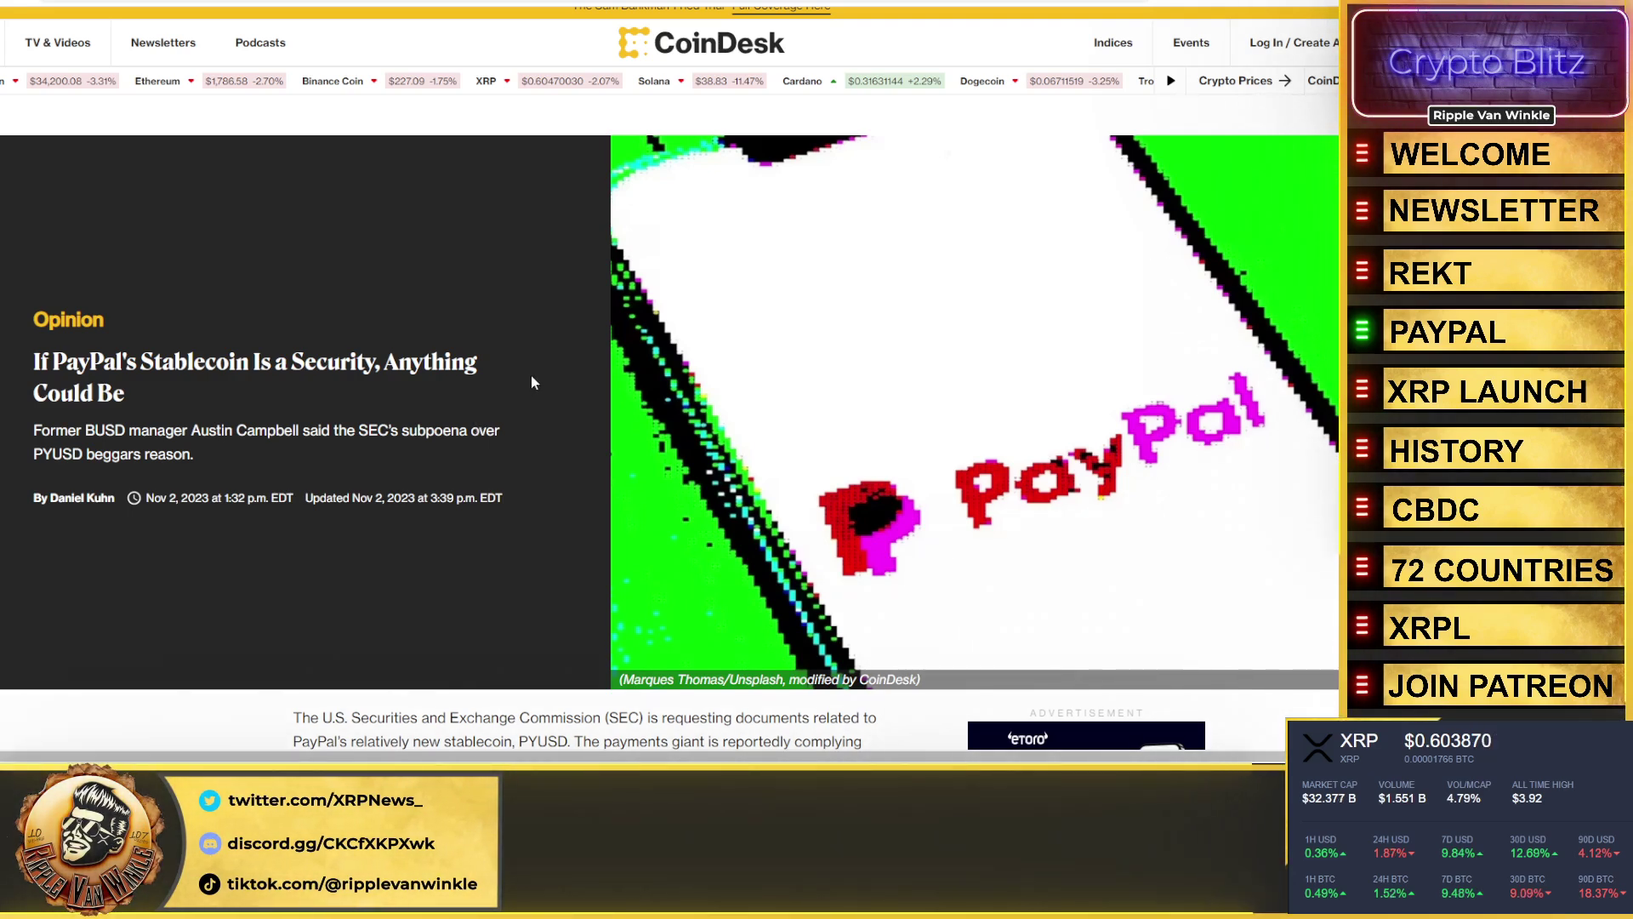
scroll("down", 3)
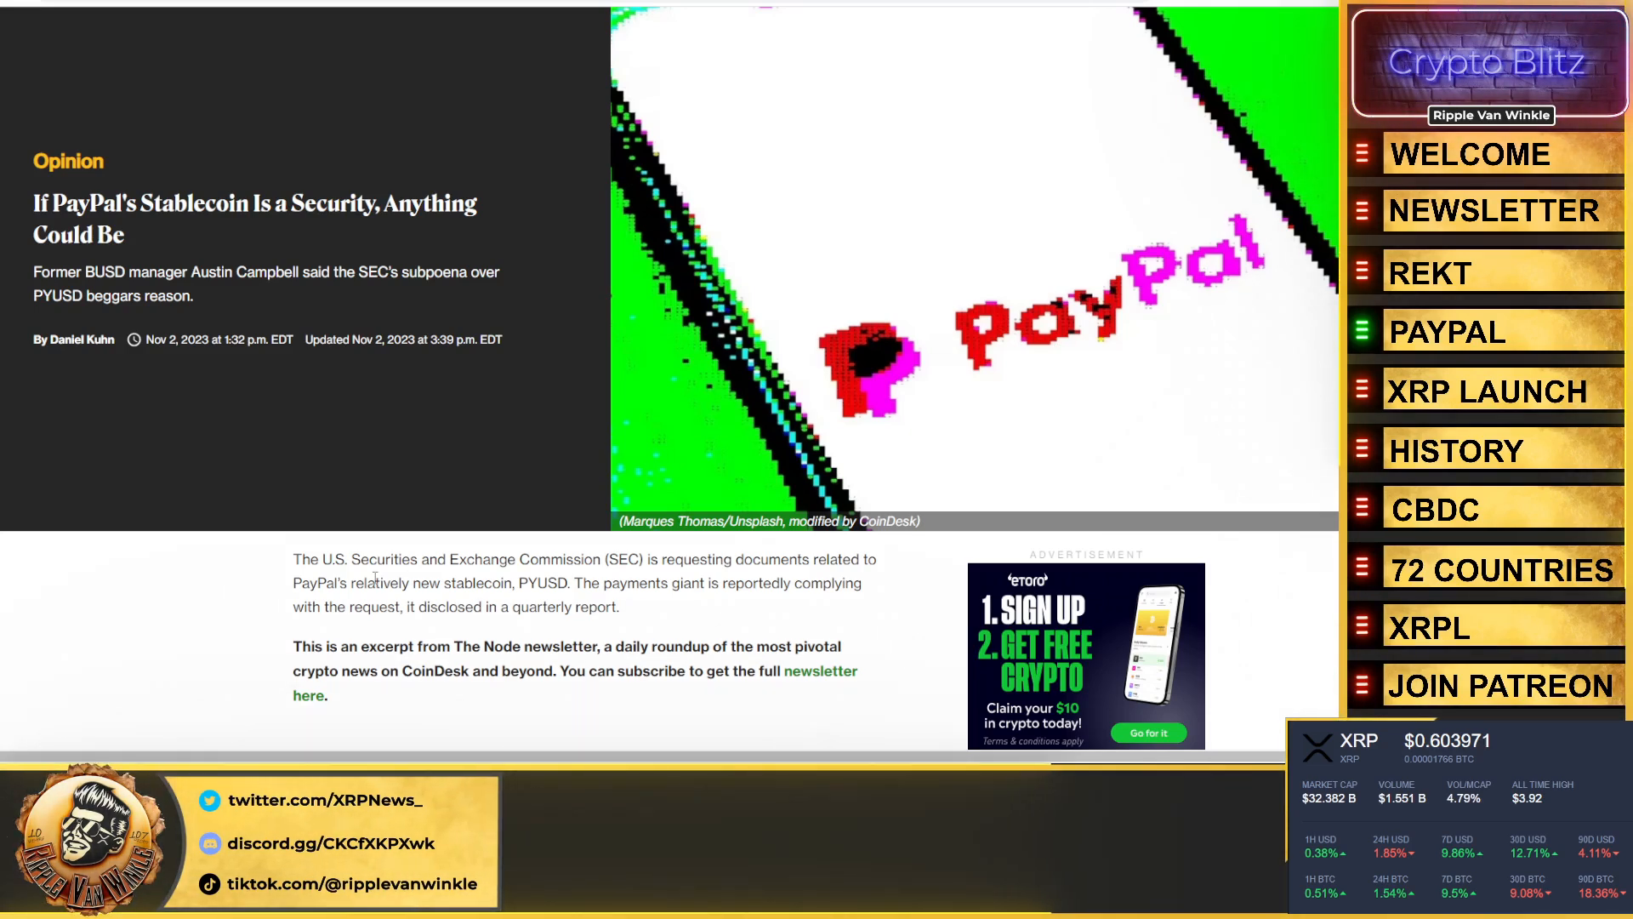
scroll("down", 3)
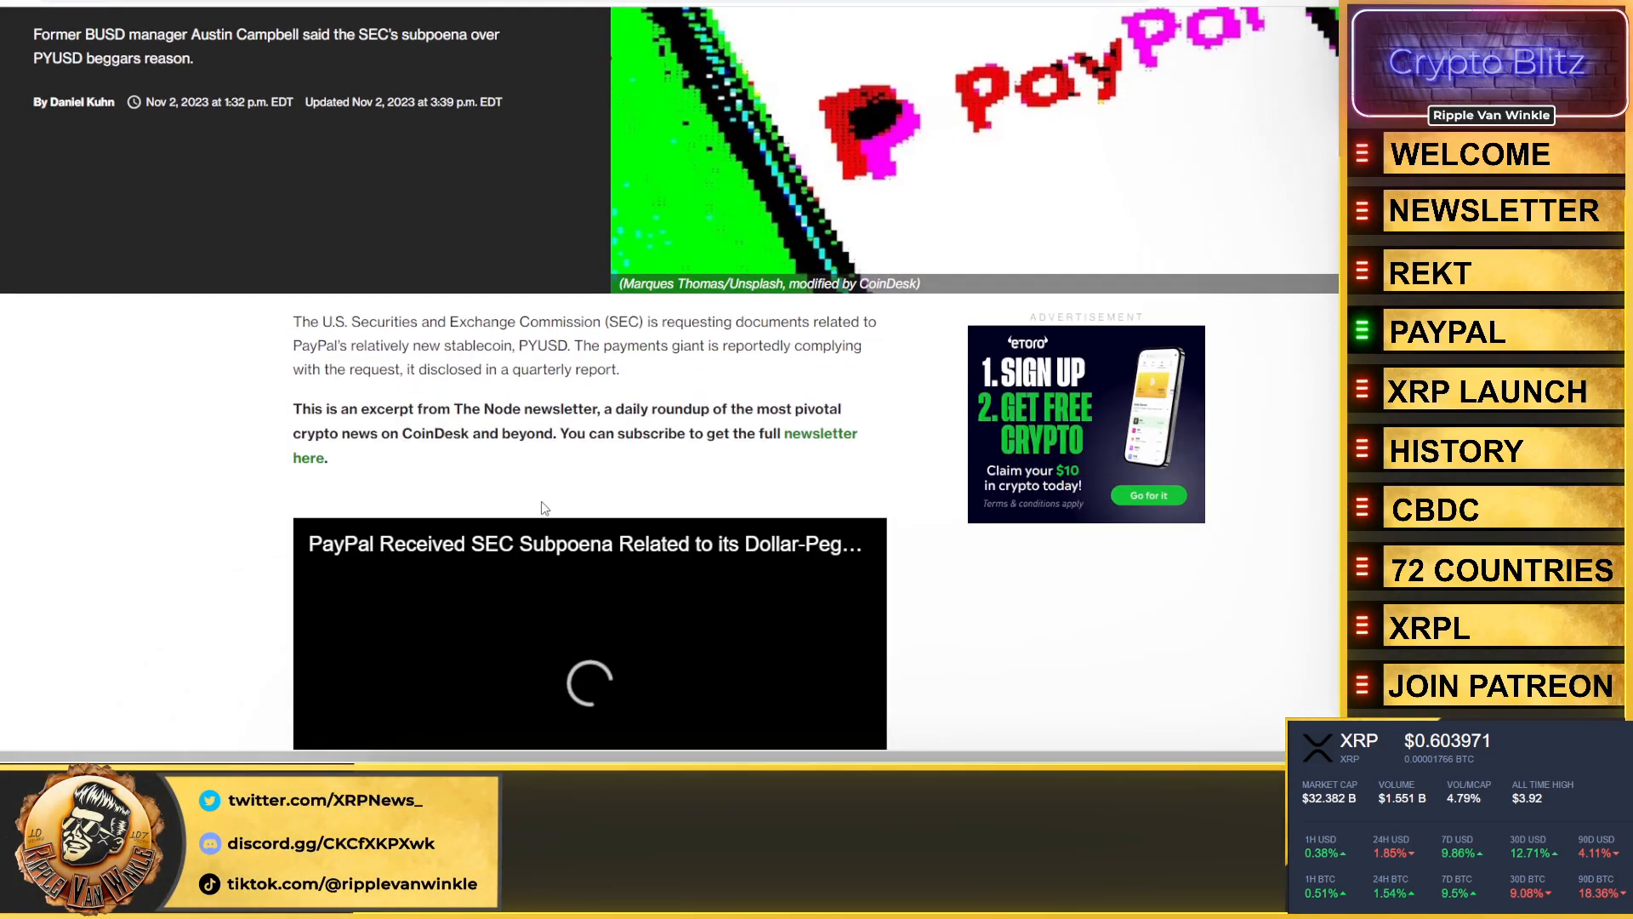
scroll("down", 3)
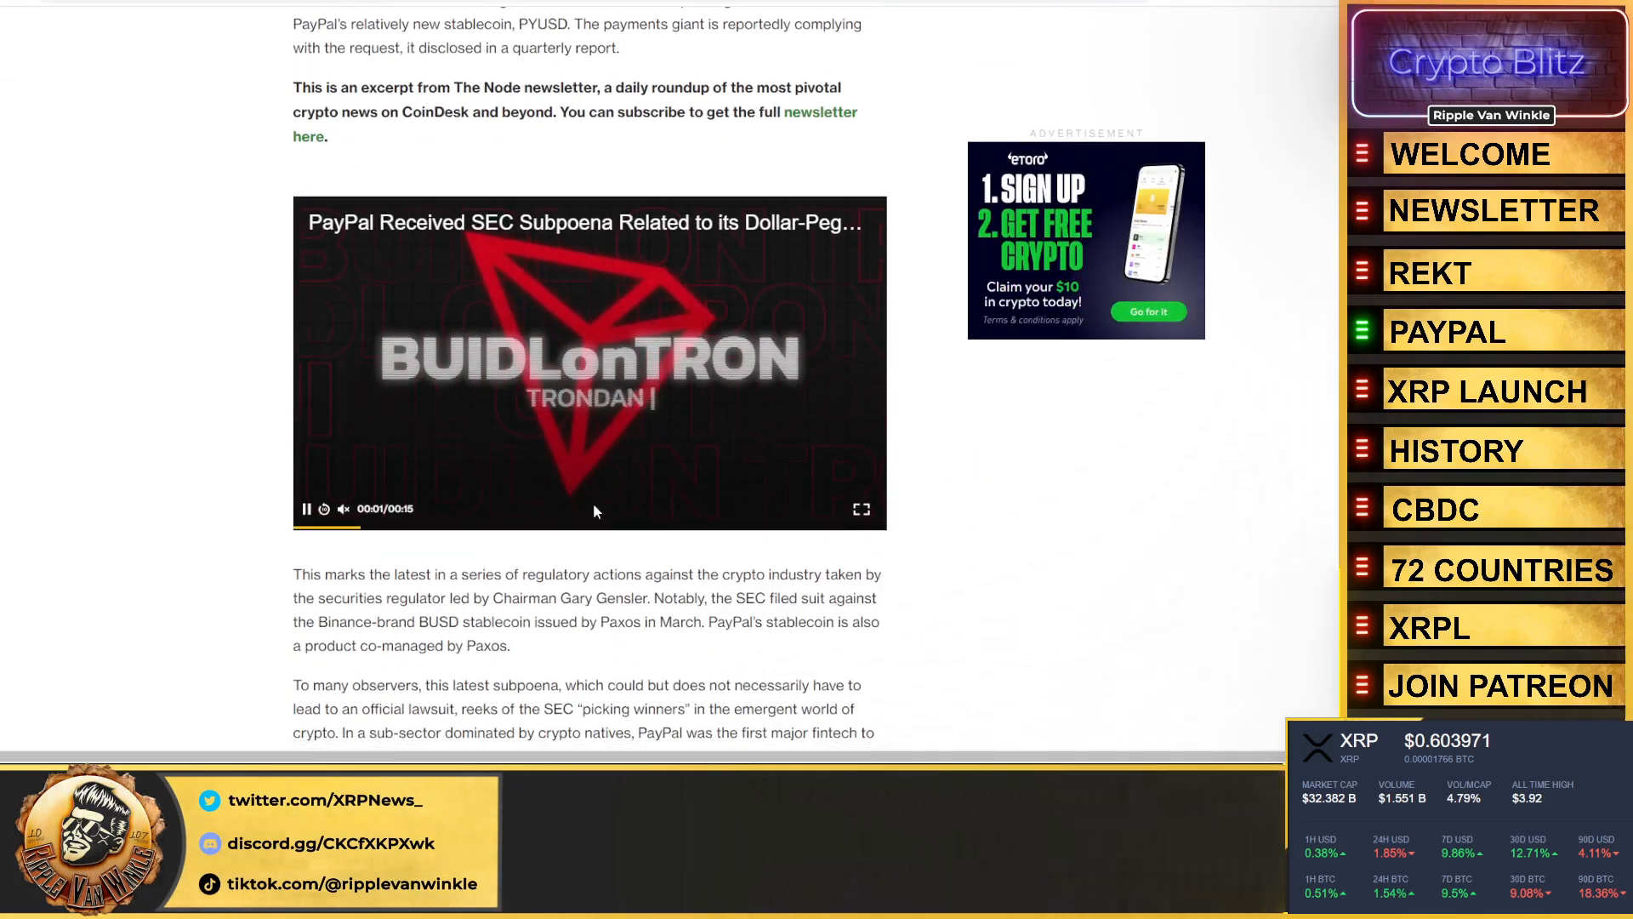
scroll("down", 3)
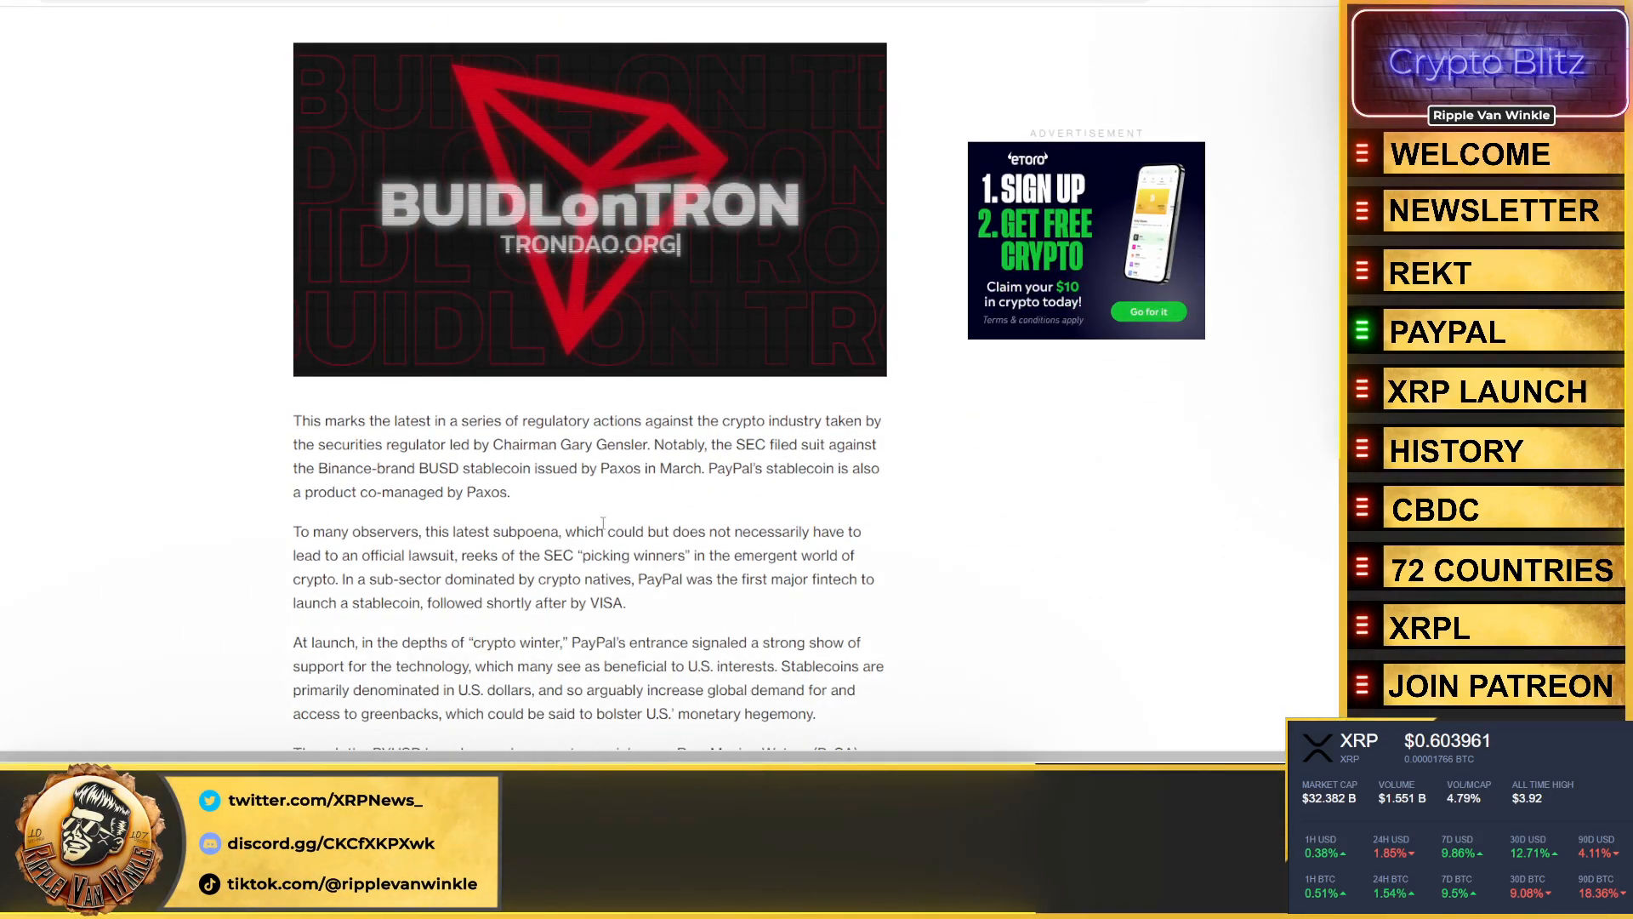
- Leave the article and return to EGRAG CRYPTO's XRP launch date post on X
left_click(589, 208)
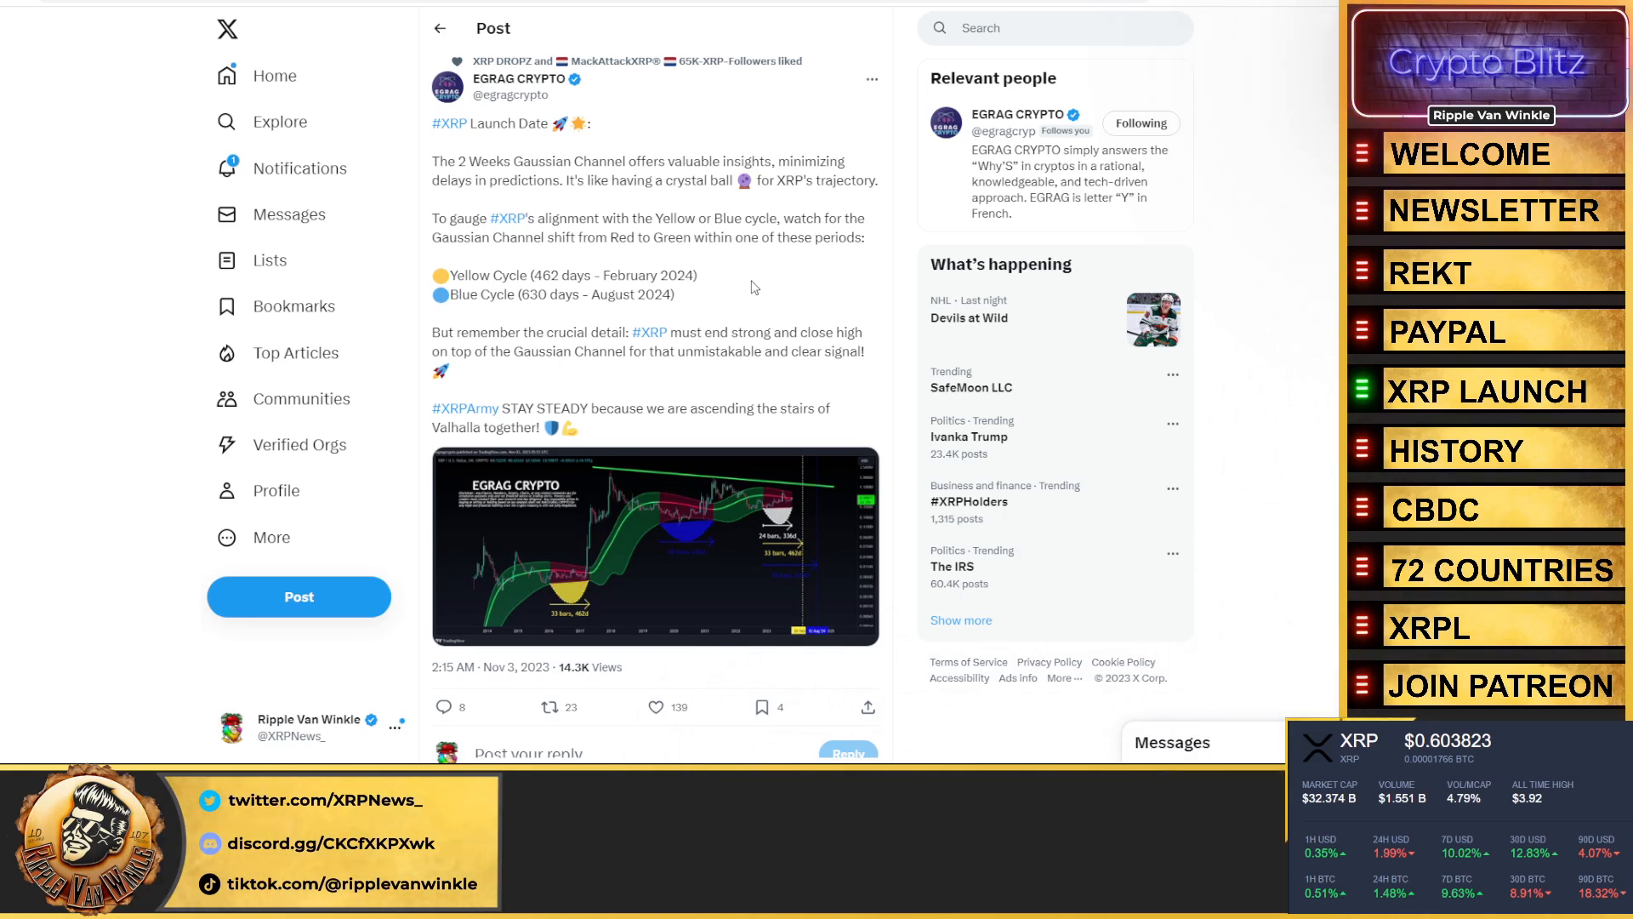
- Enlarge EGRAG's Gaussian Channel chart showing the 462-day and 630-day XRP cycles
left_click(654, 544)
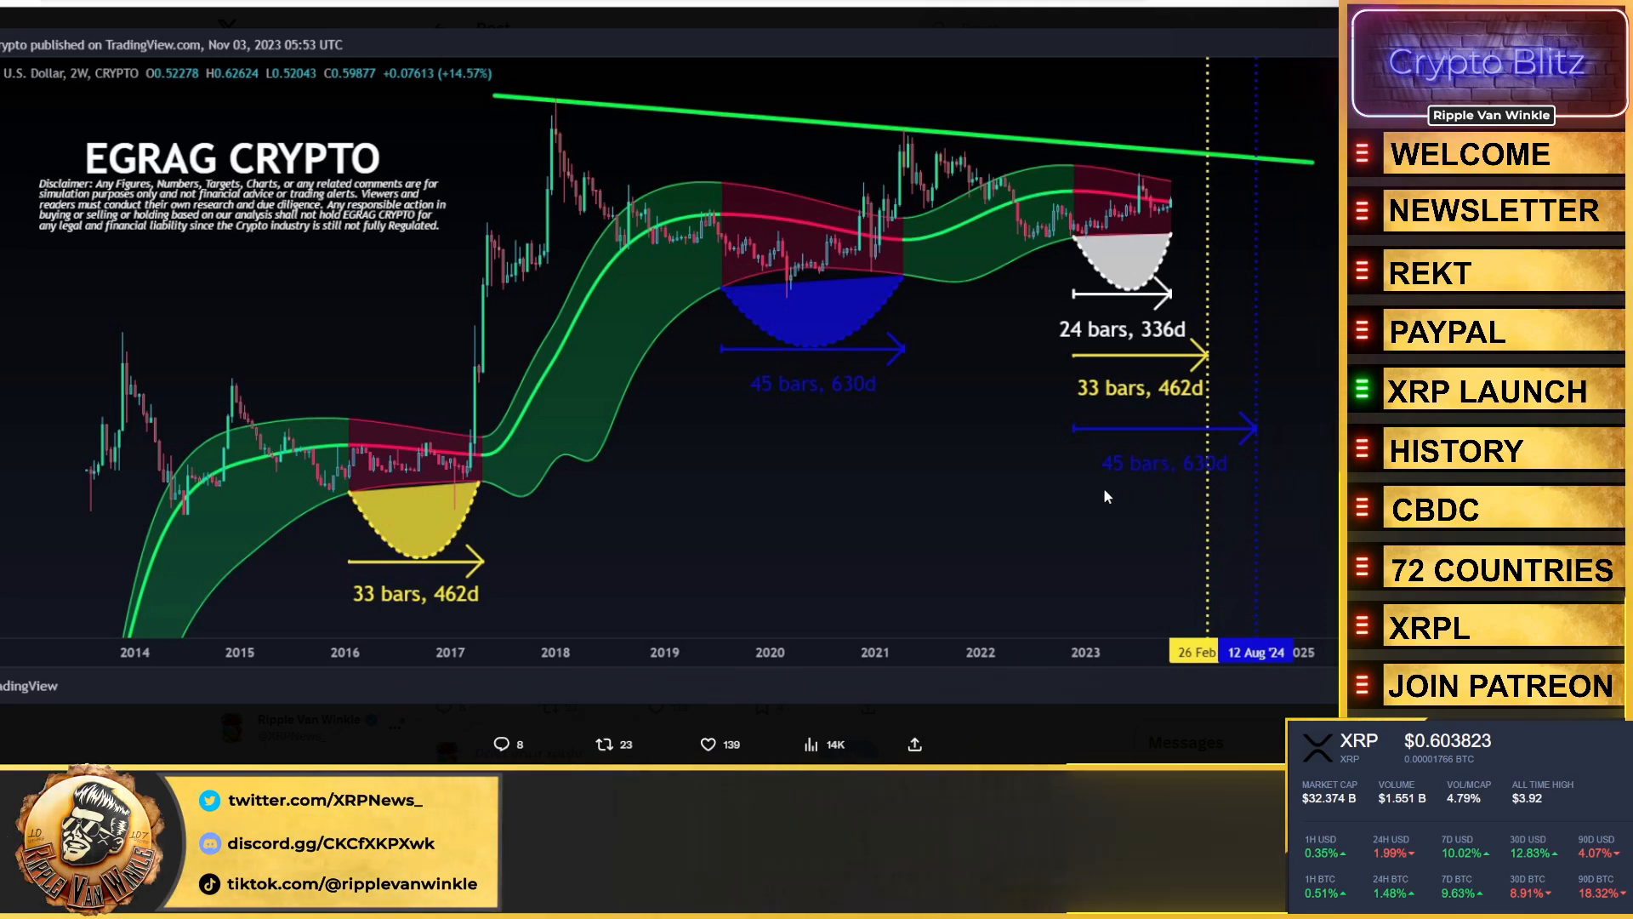
mouse_move(657, 272)
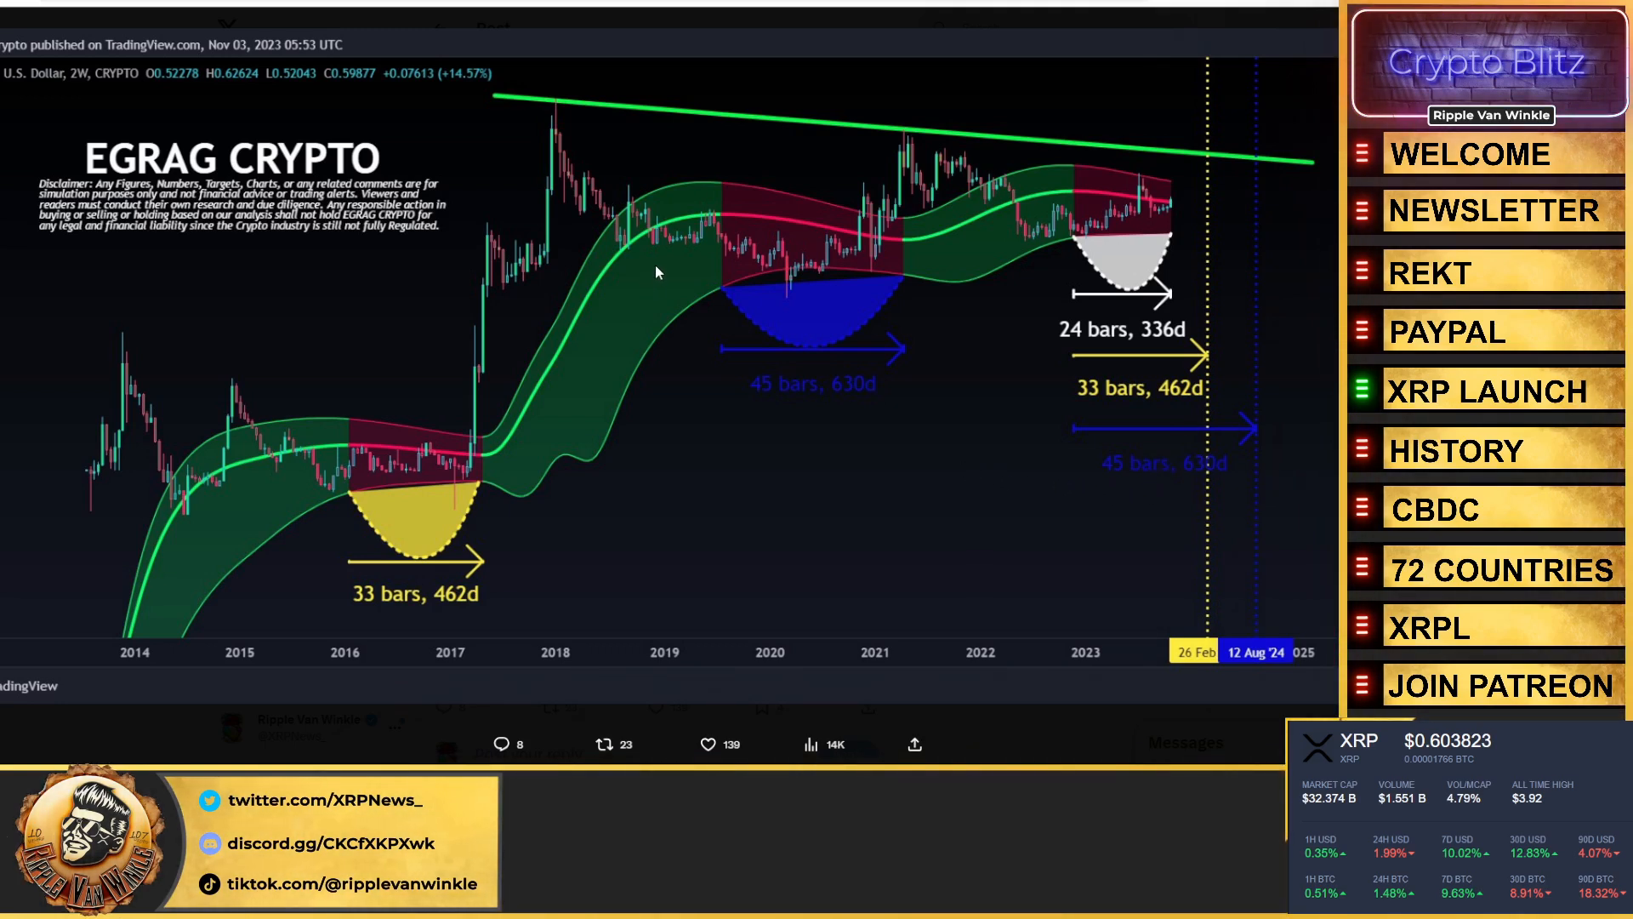
mouse_move(742, 294)
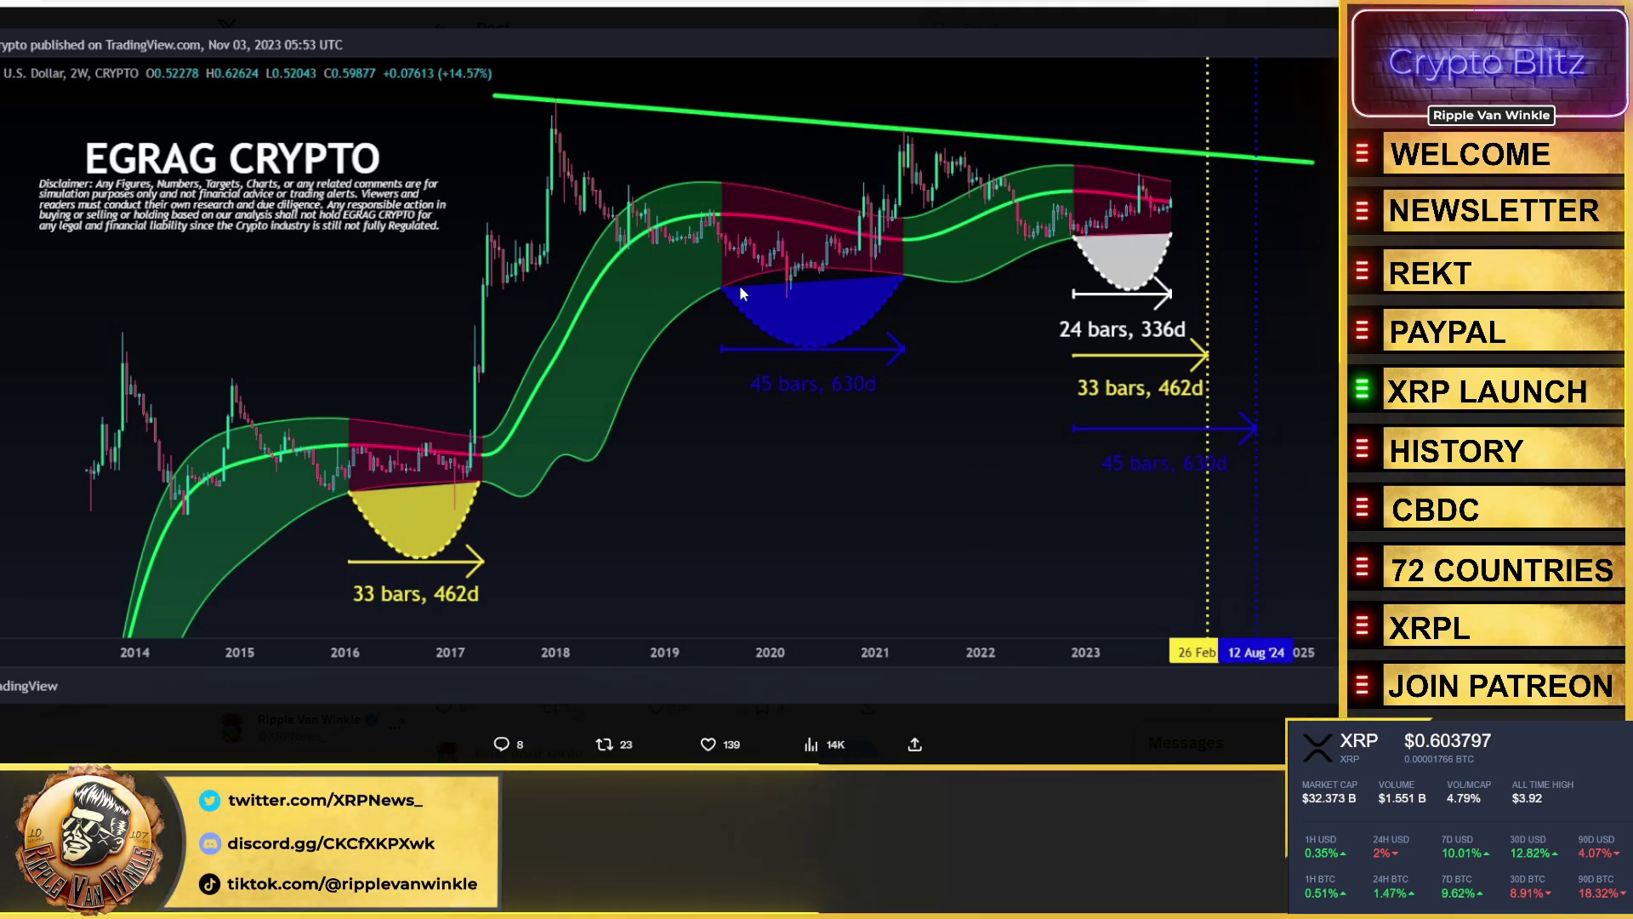
mouse_move(799, 352)
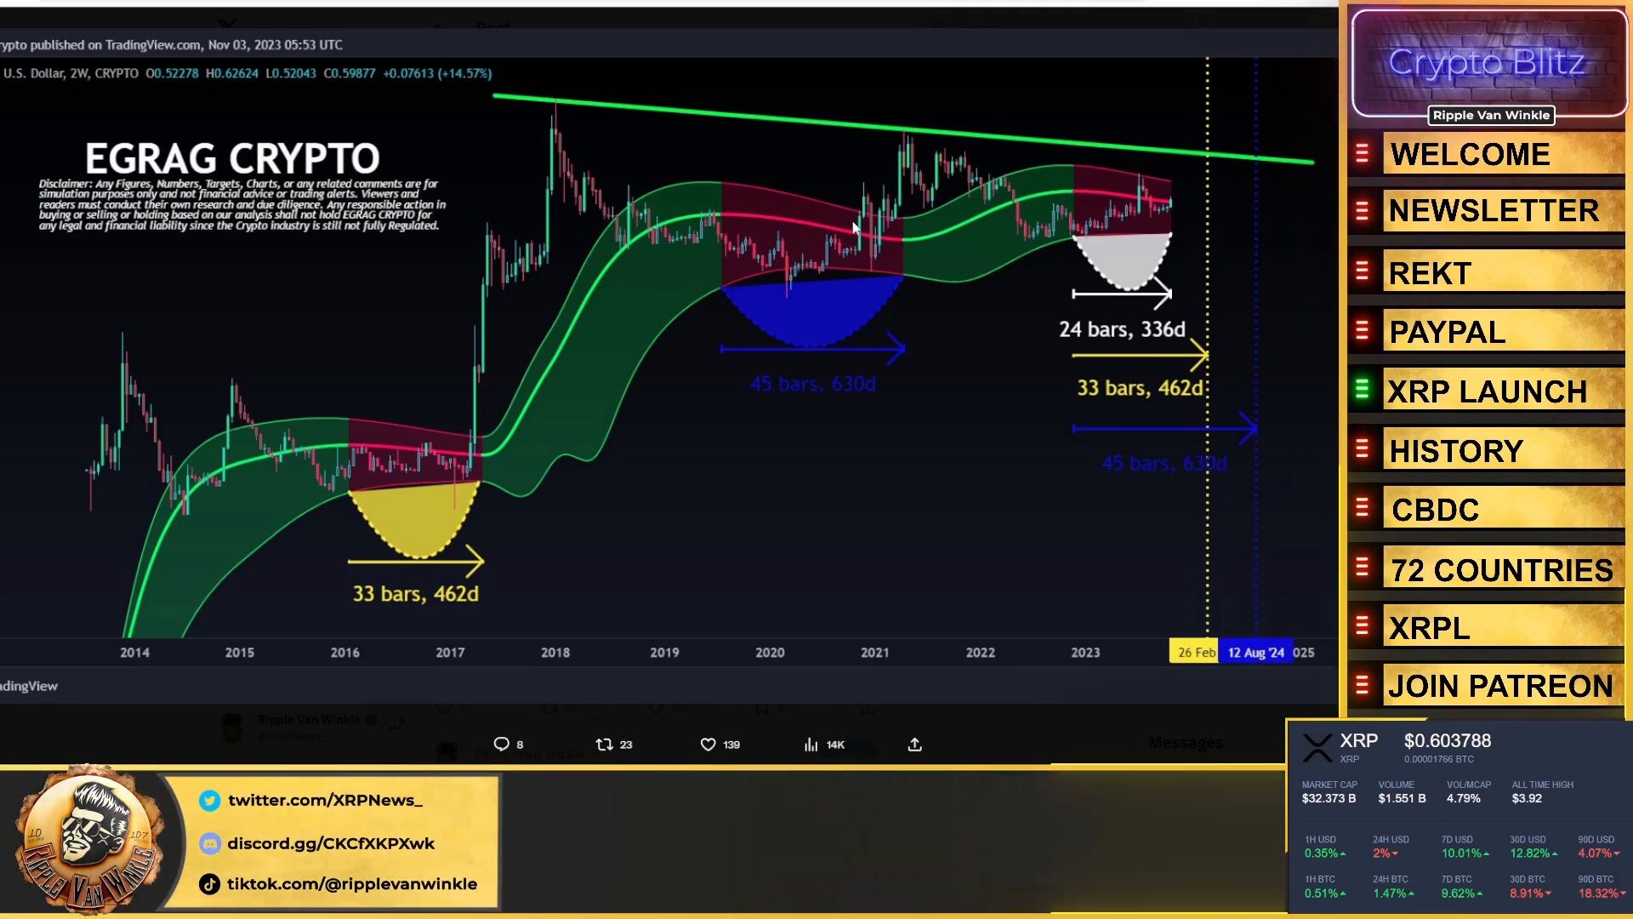
mouse_move(827, 140)
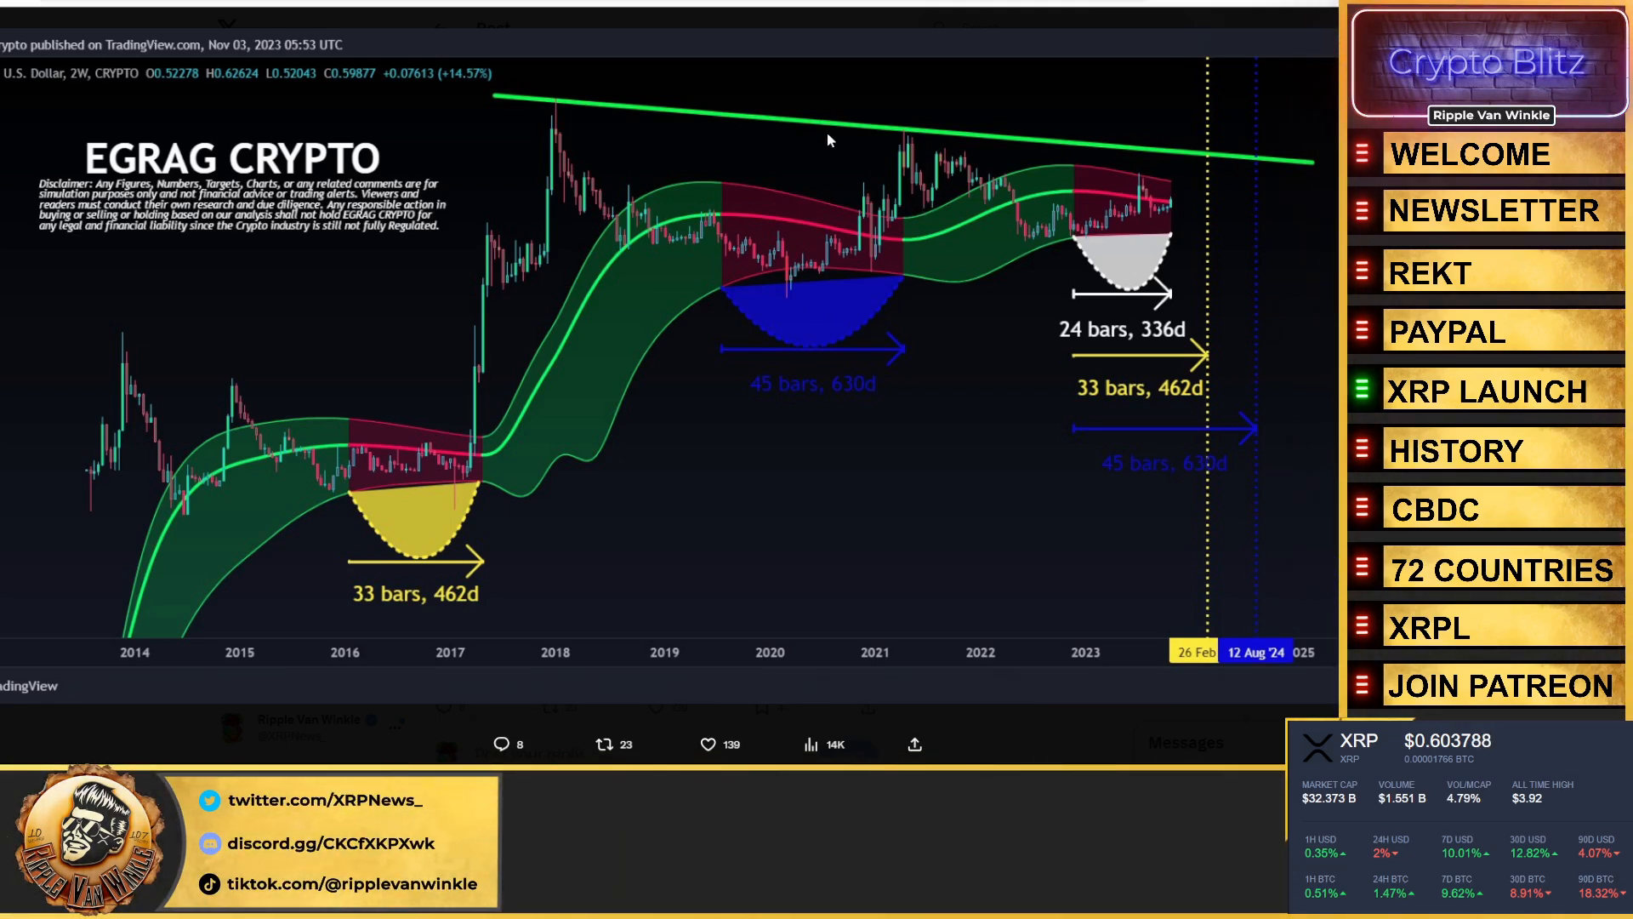
mouse_move(911, 152)
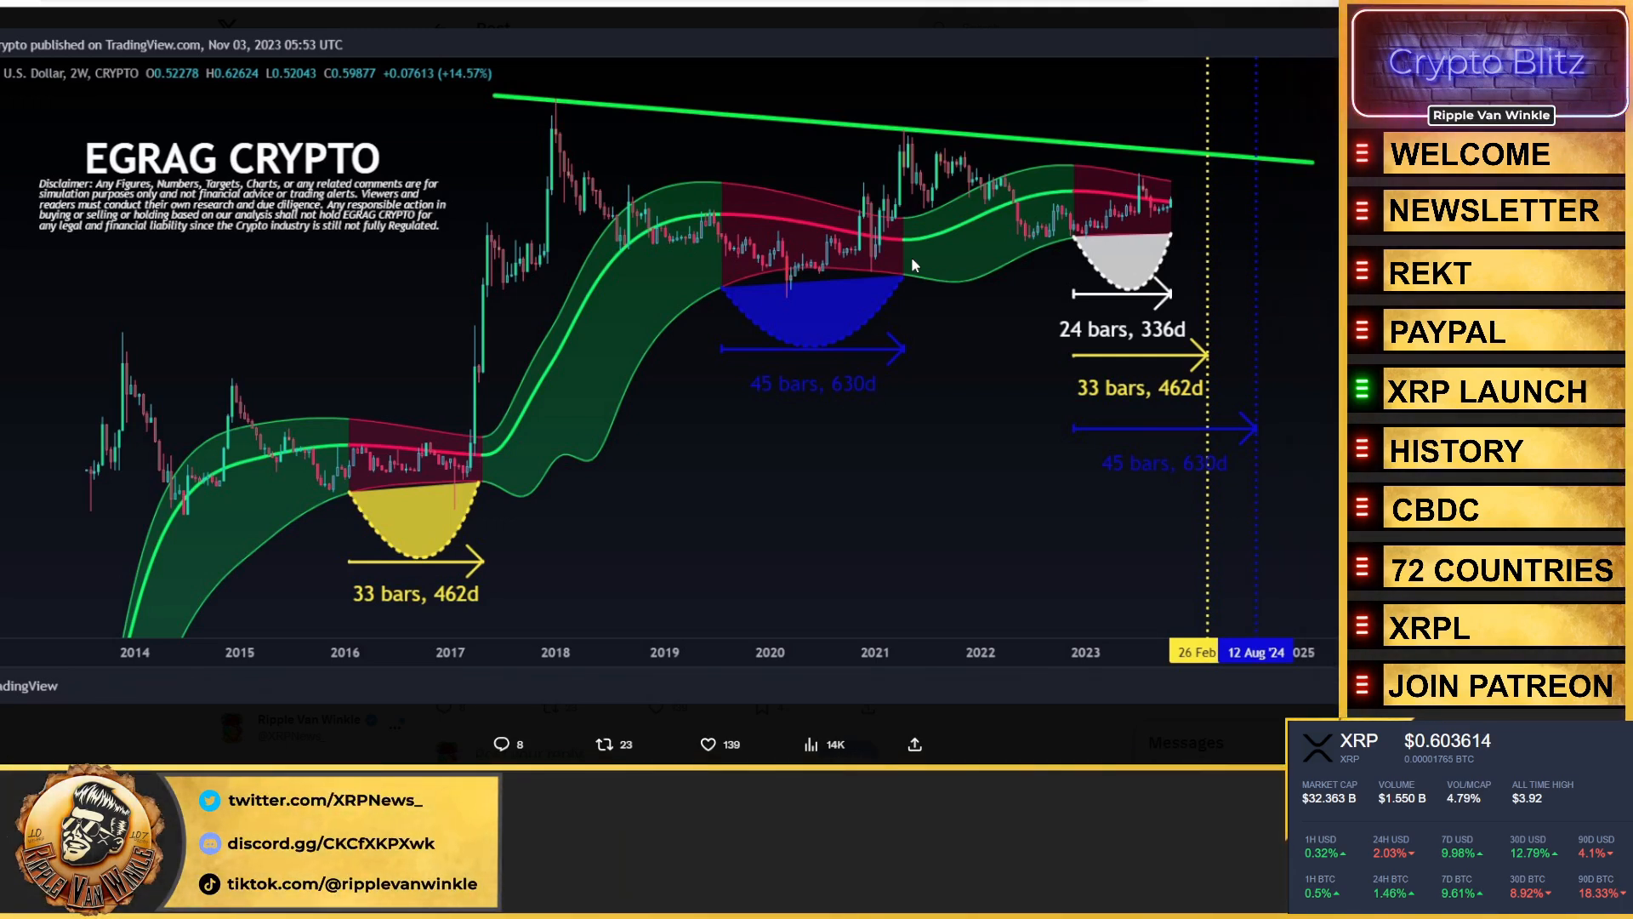
mouse_move(909, 255)
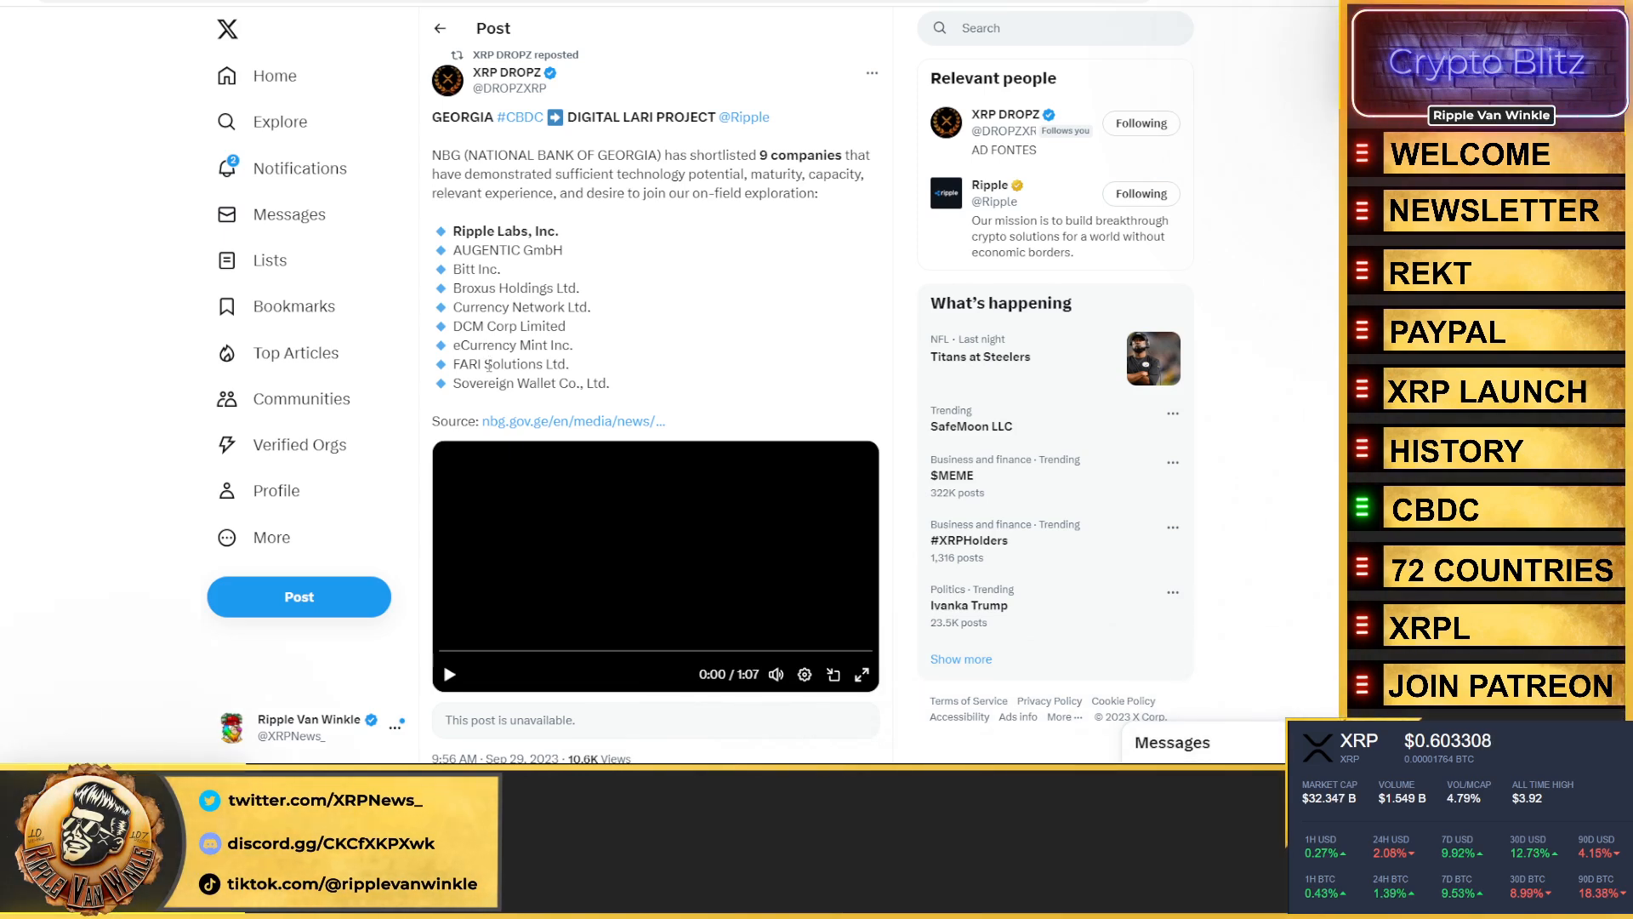
- Play and pause the National Bank of Georgia interview, then open Ripple's Digital Lari press release
left_click(448, 673)
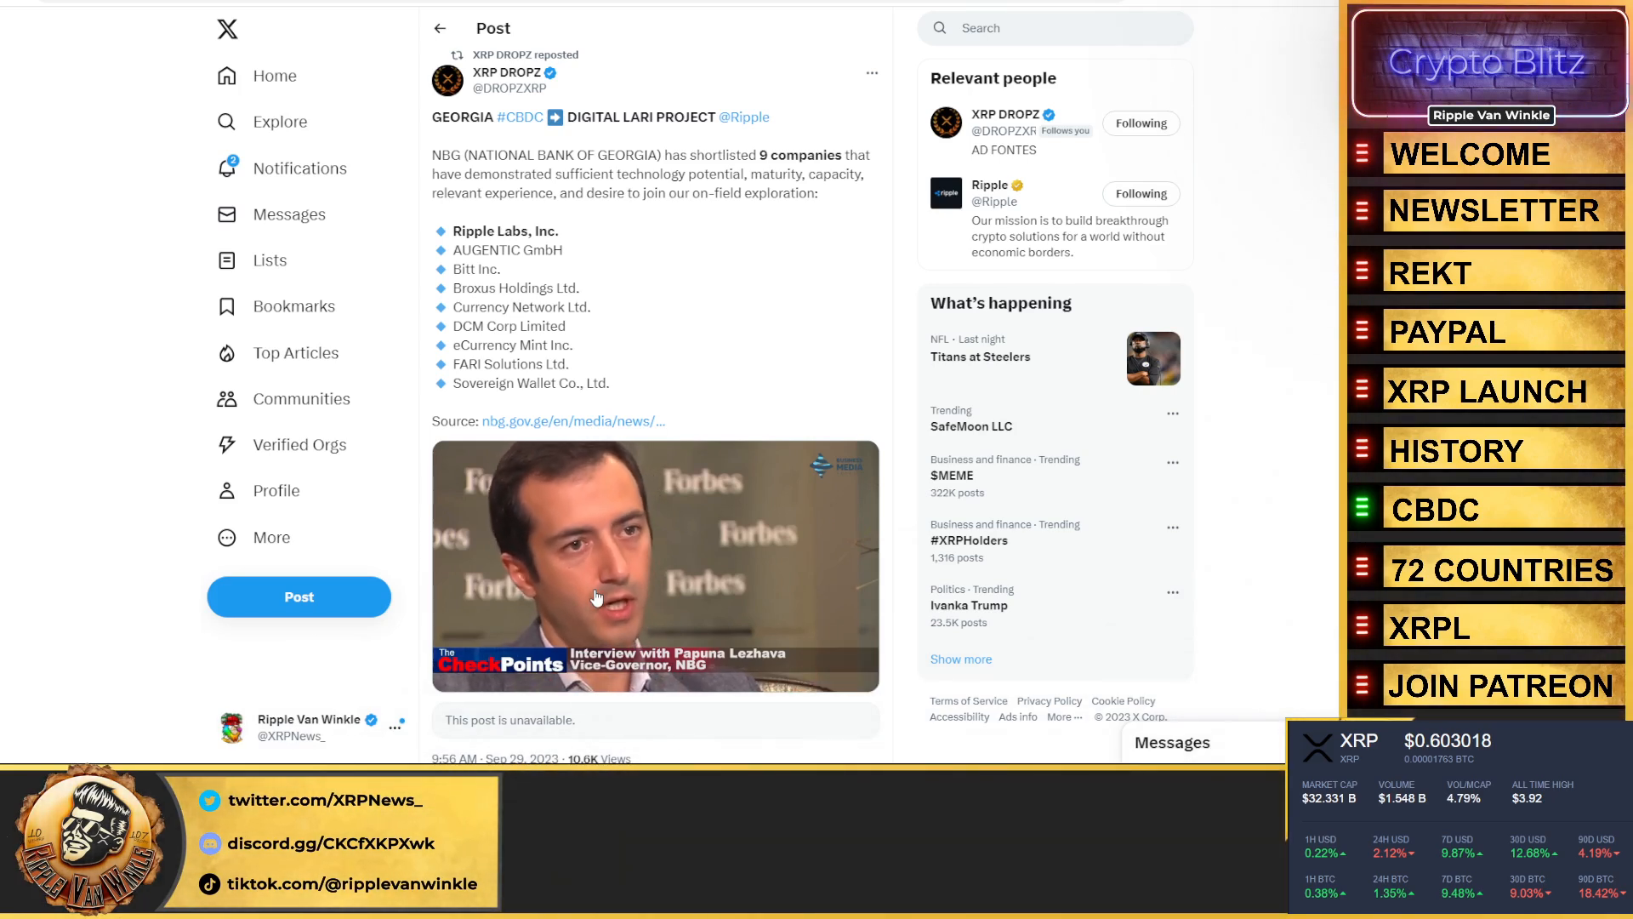
left_click(655, 566)
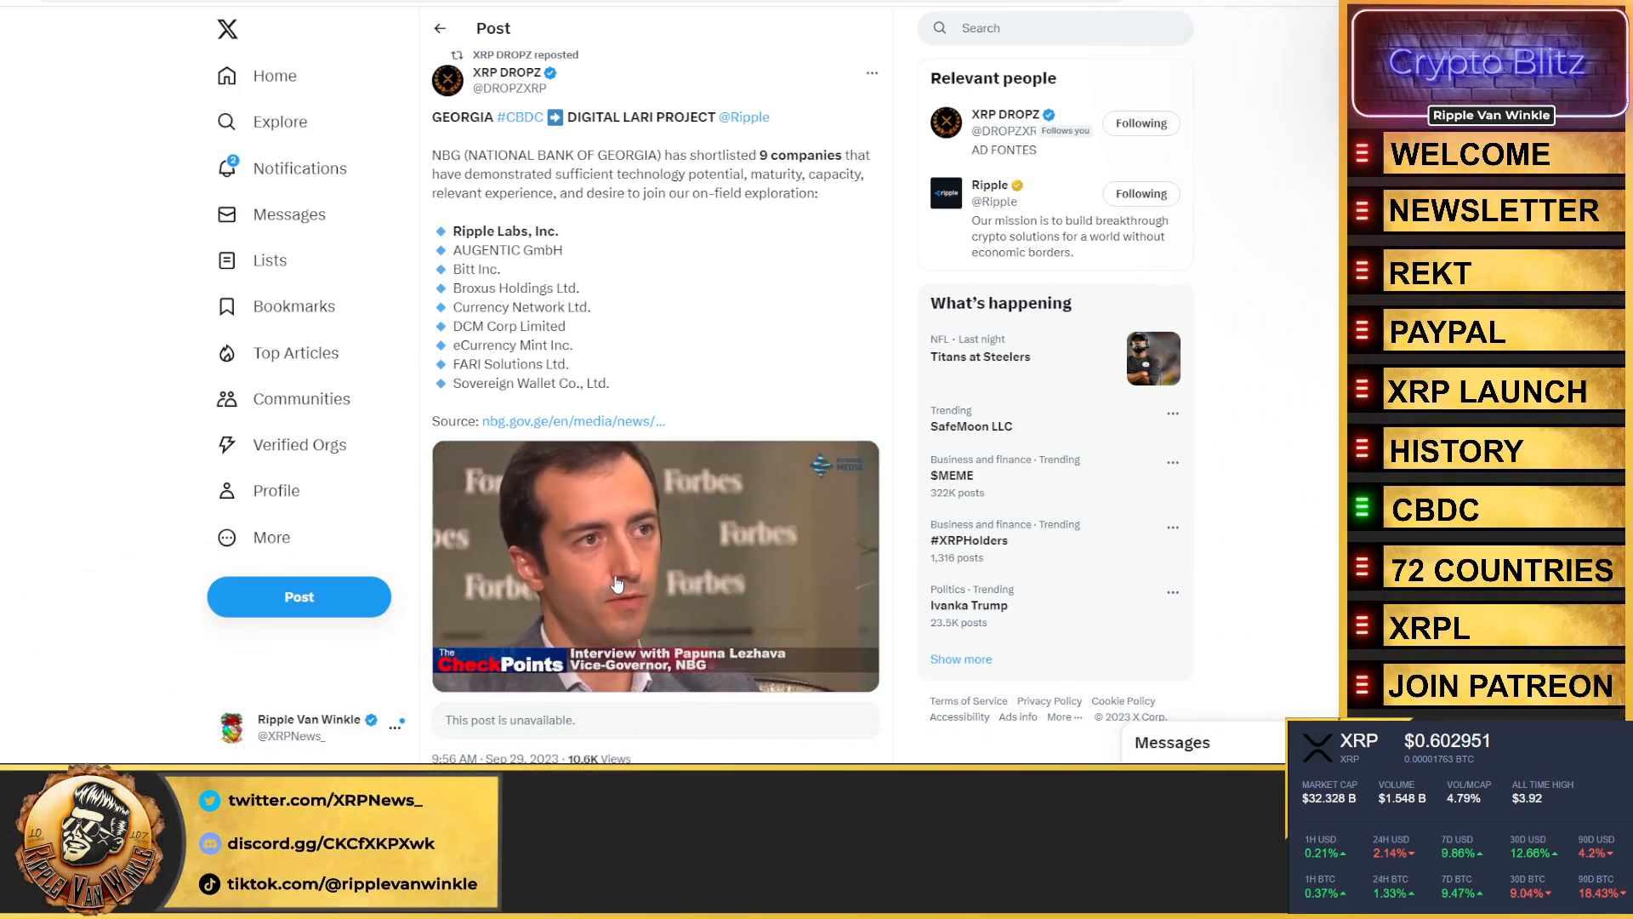
left_click(655, 565)
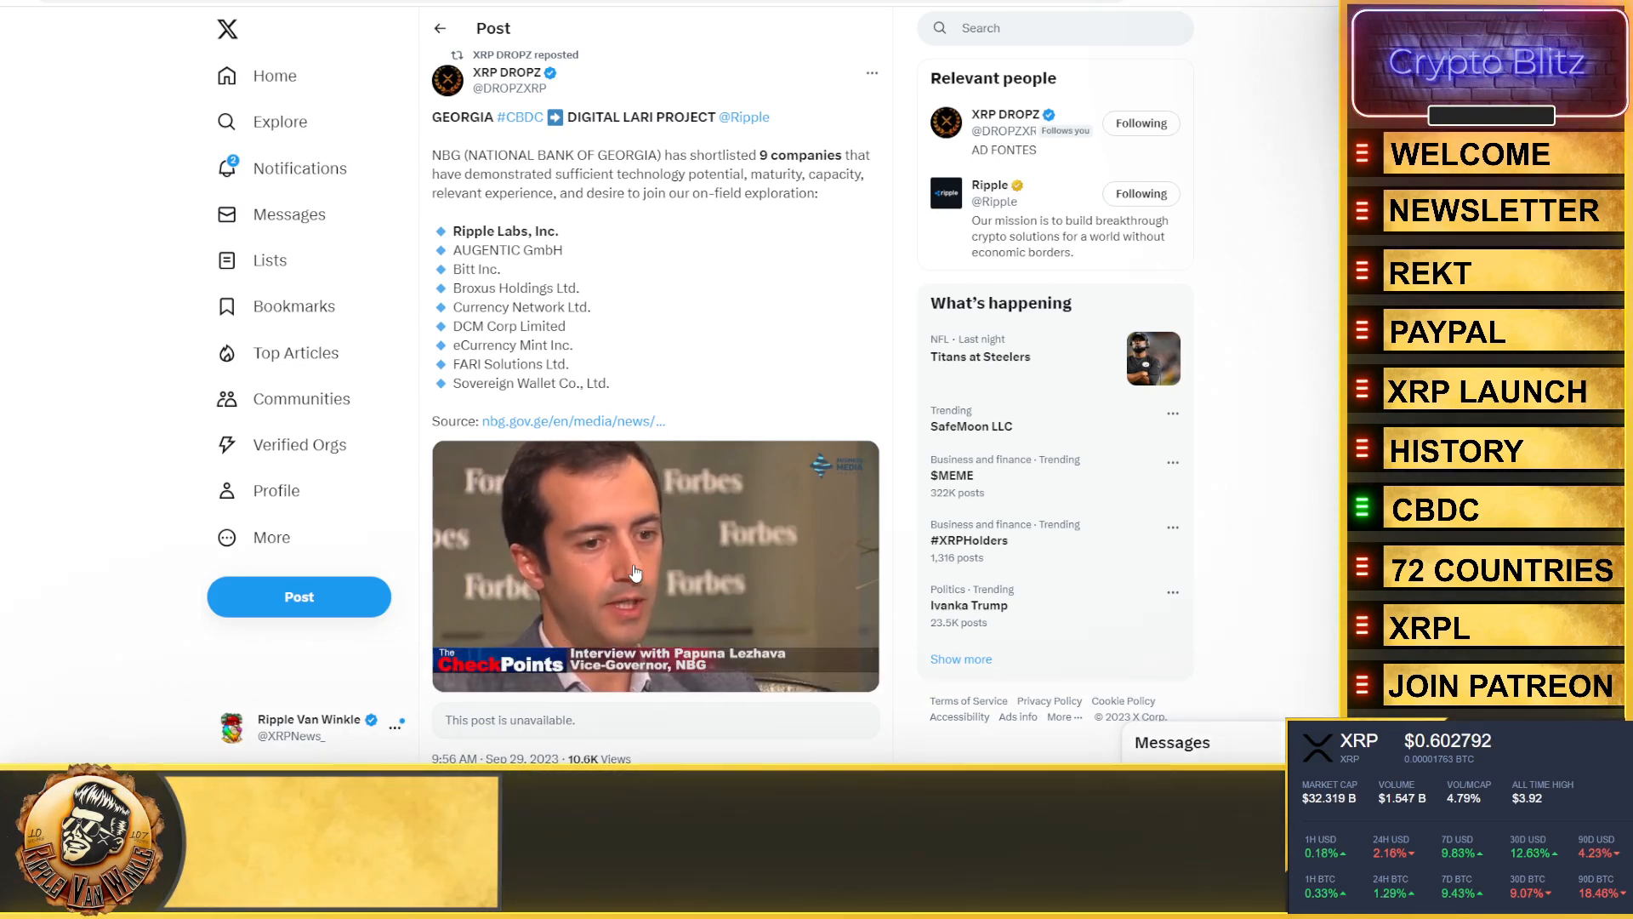
left_click(654, 565)
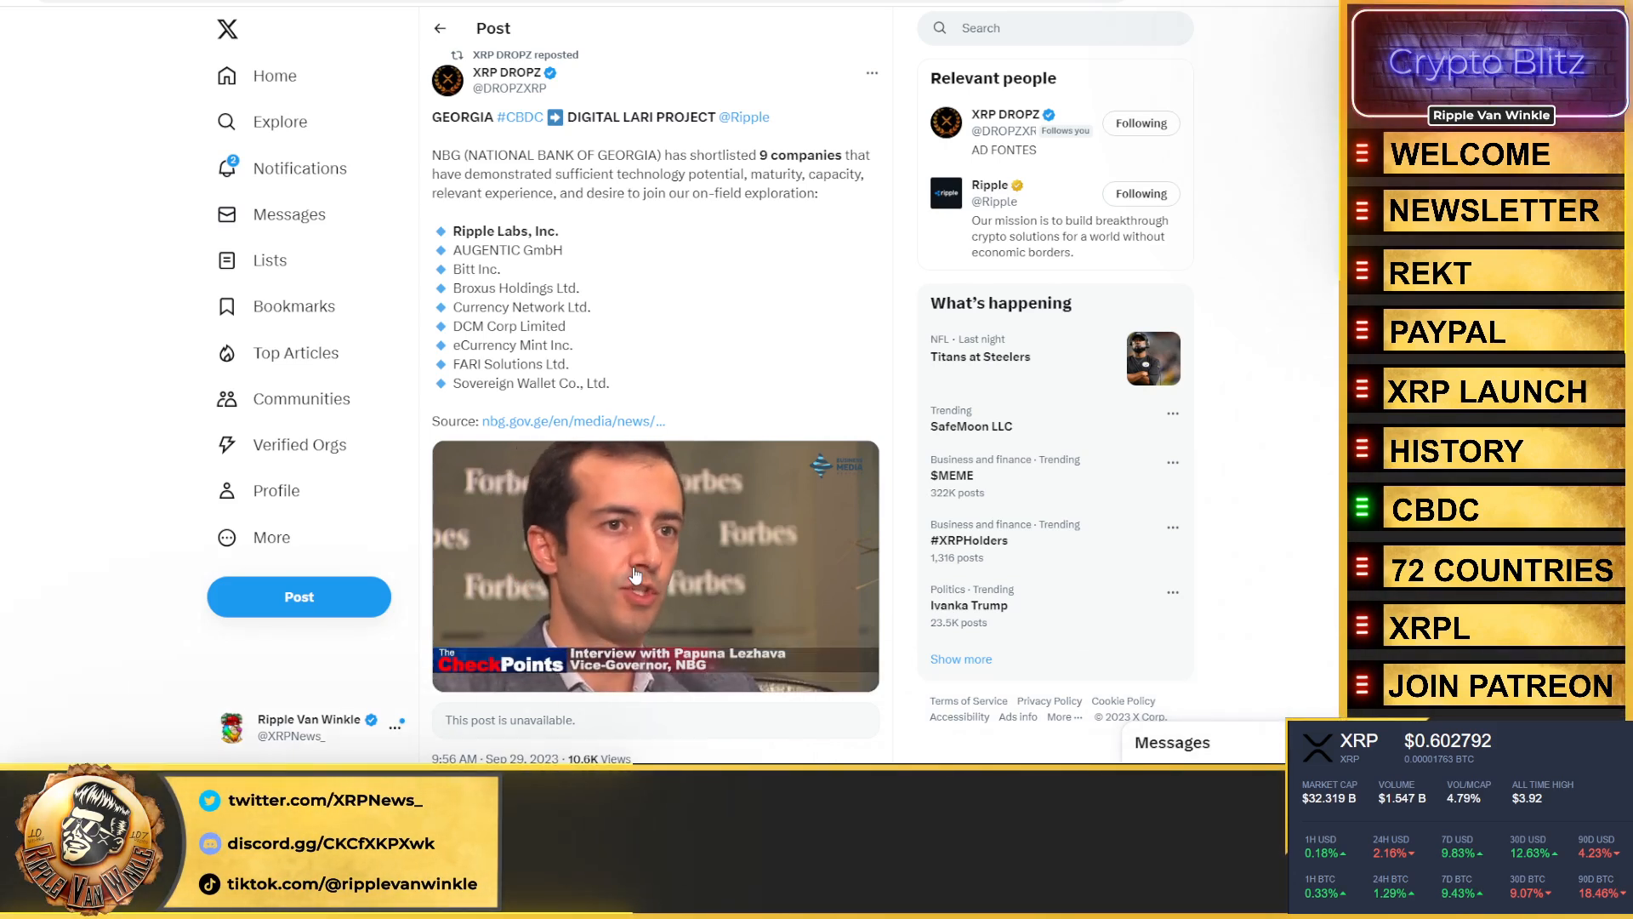
left_click(655, 565)
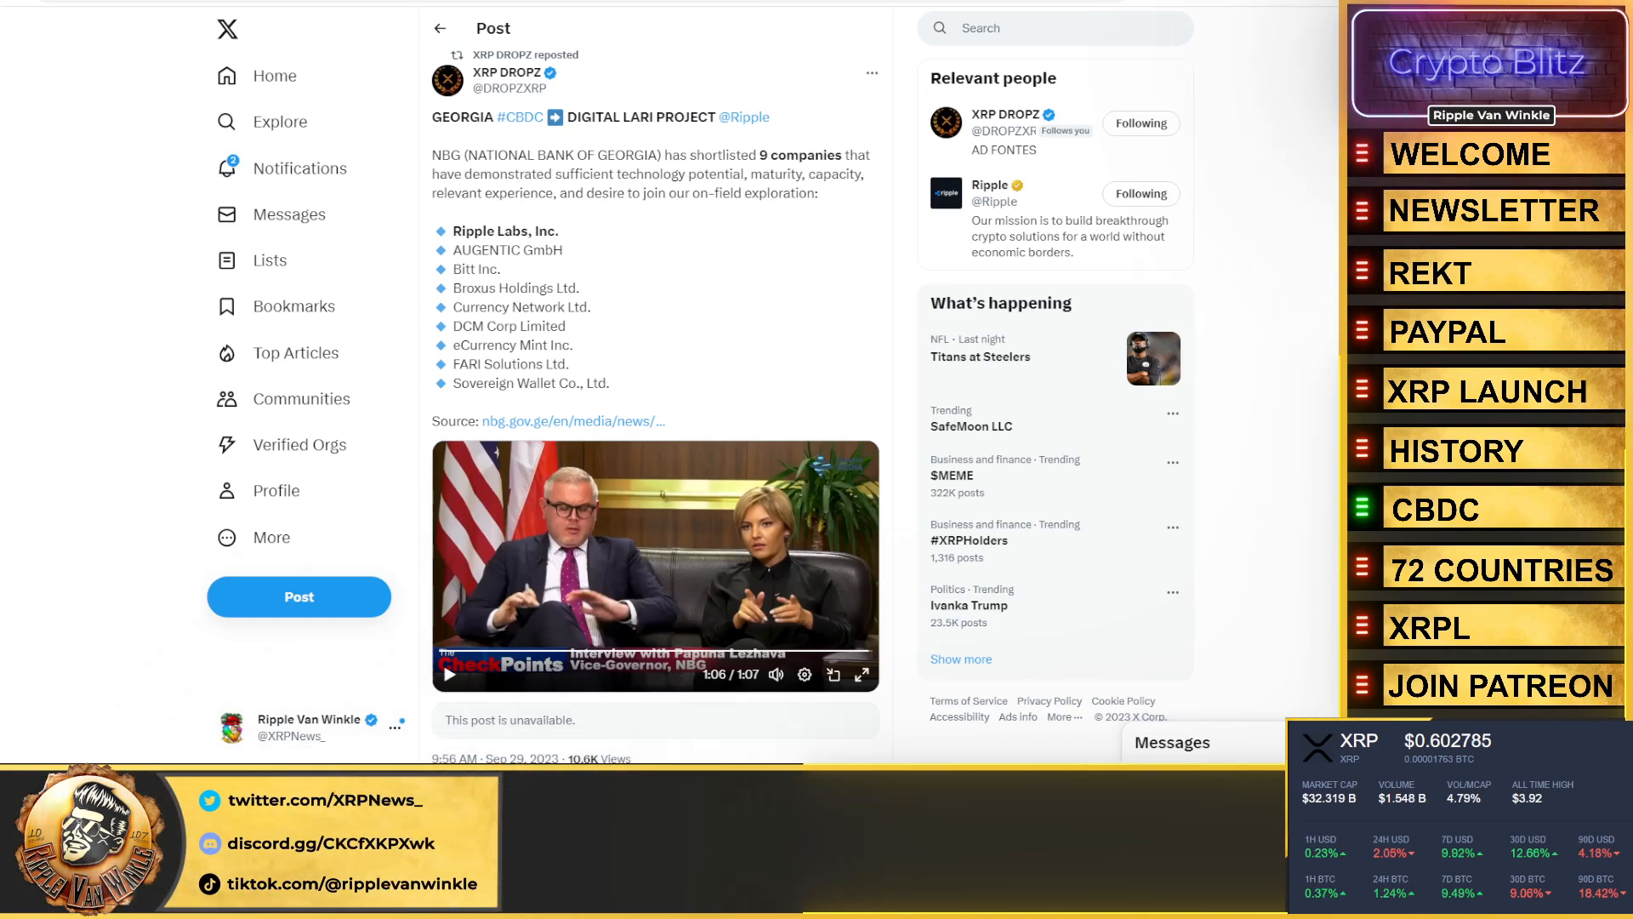
left_click(572, 421)
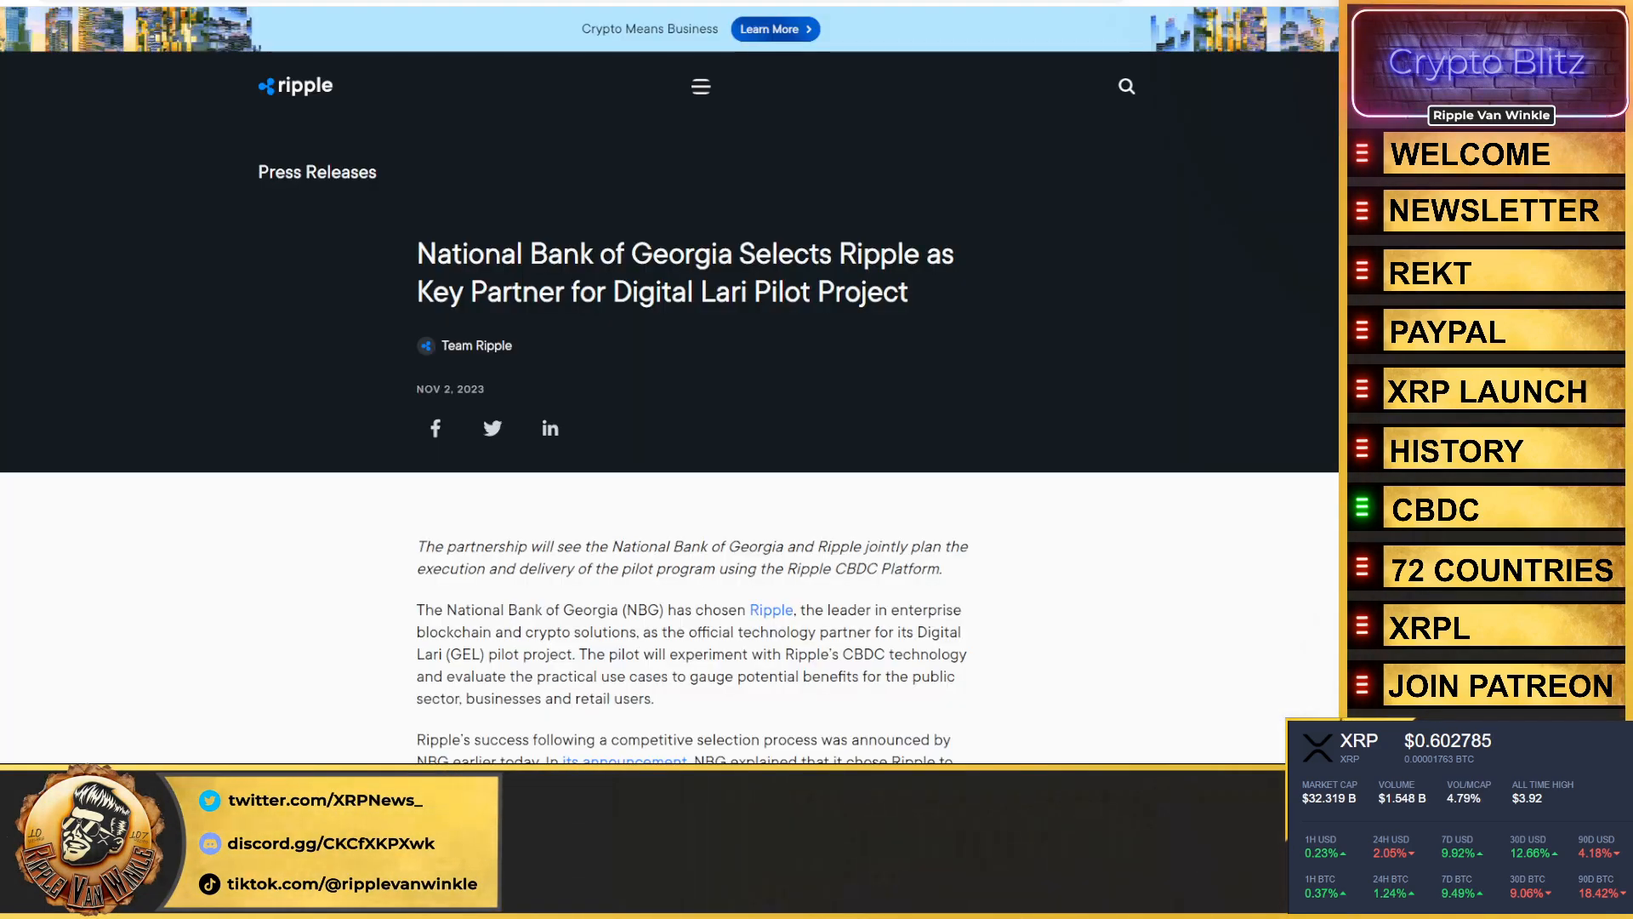
mouse_move(812, 458)
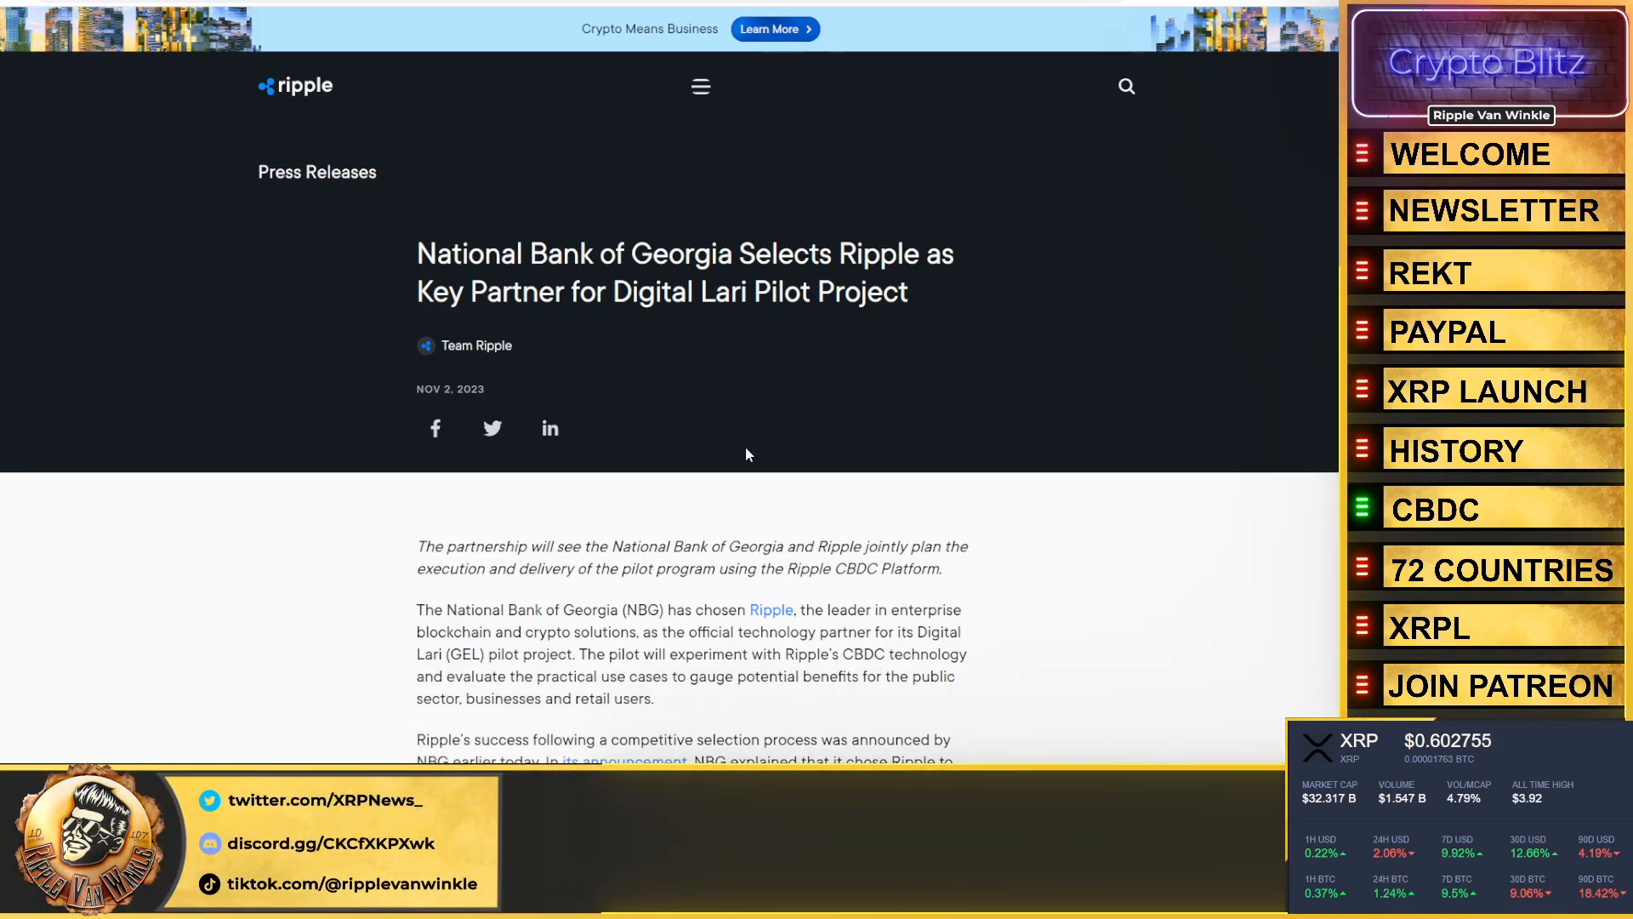
mouse_move(775, 476)
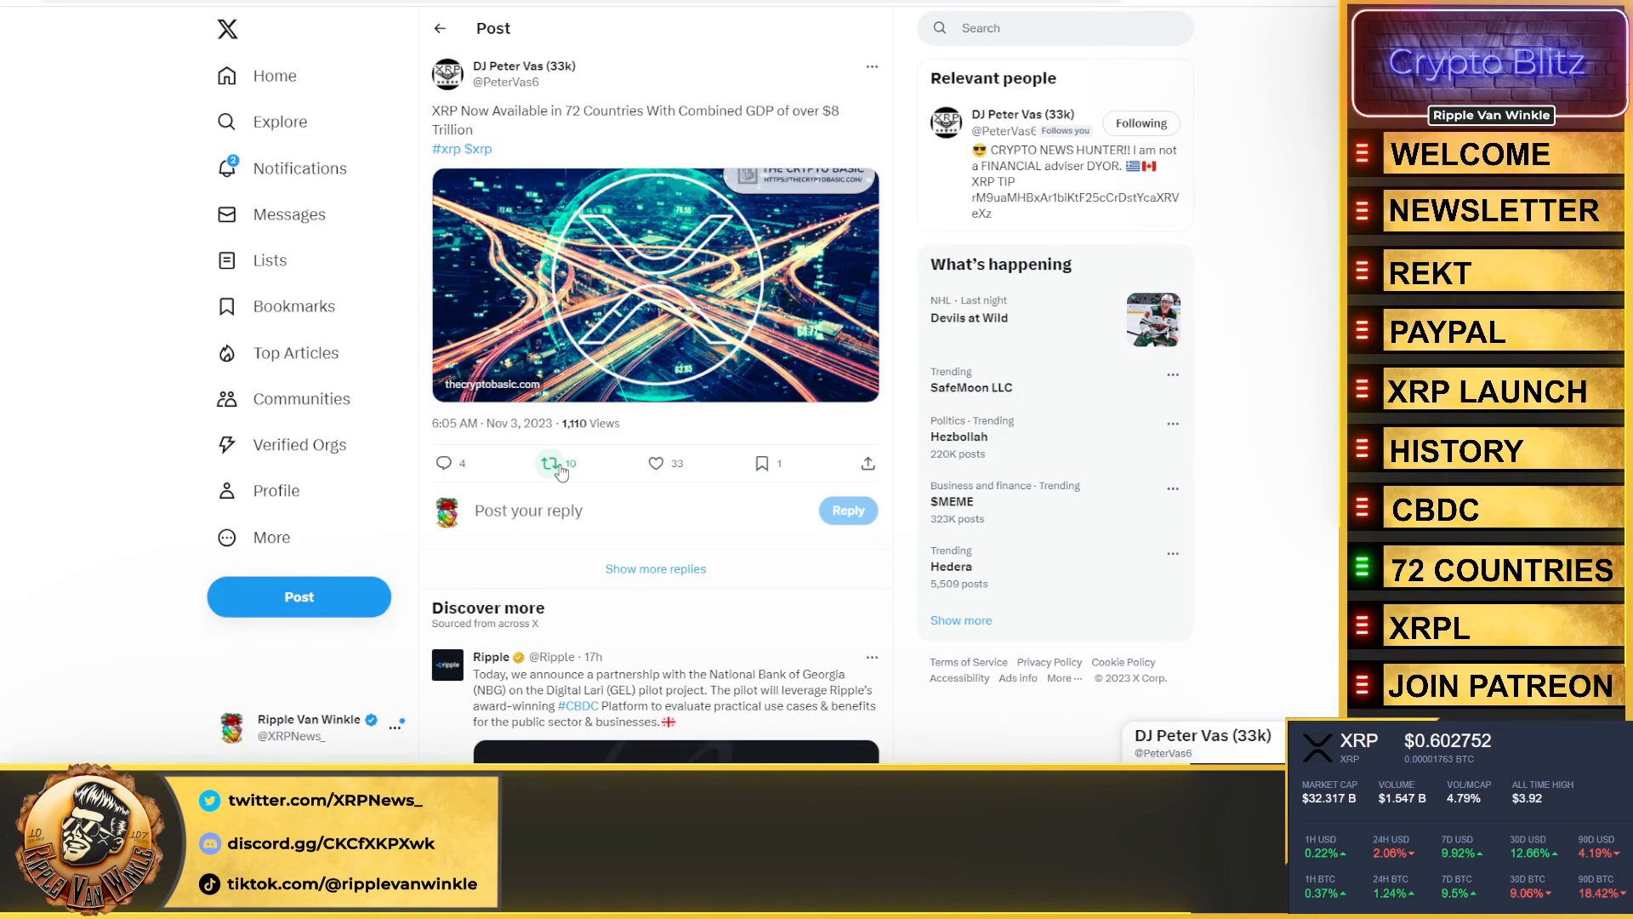
- Repost the XRP-in-72-countries post and reach Dark Defender's weekly XRP Fibonacci outlook
left_click(552, 463)
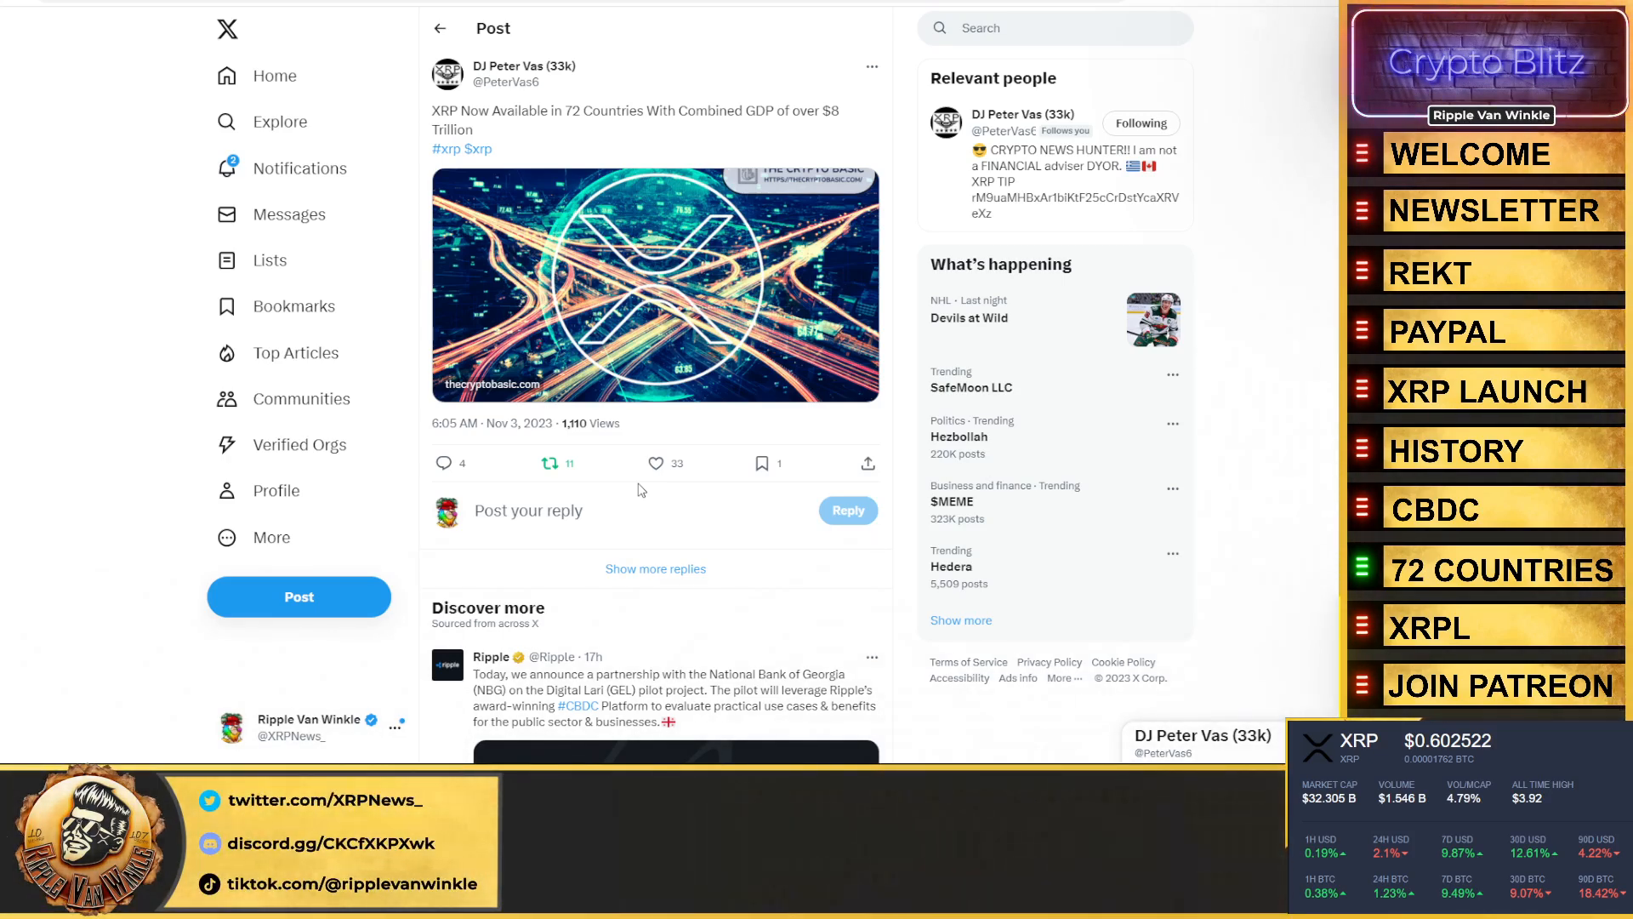
left_click(655, 463)
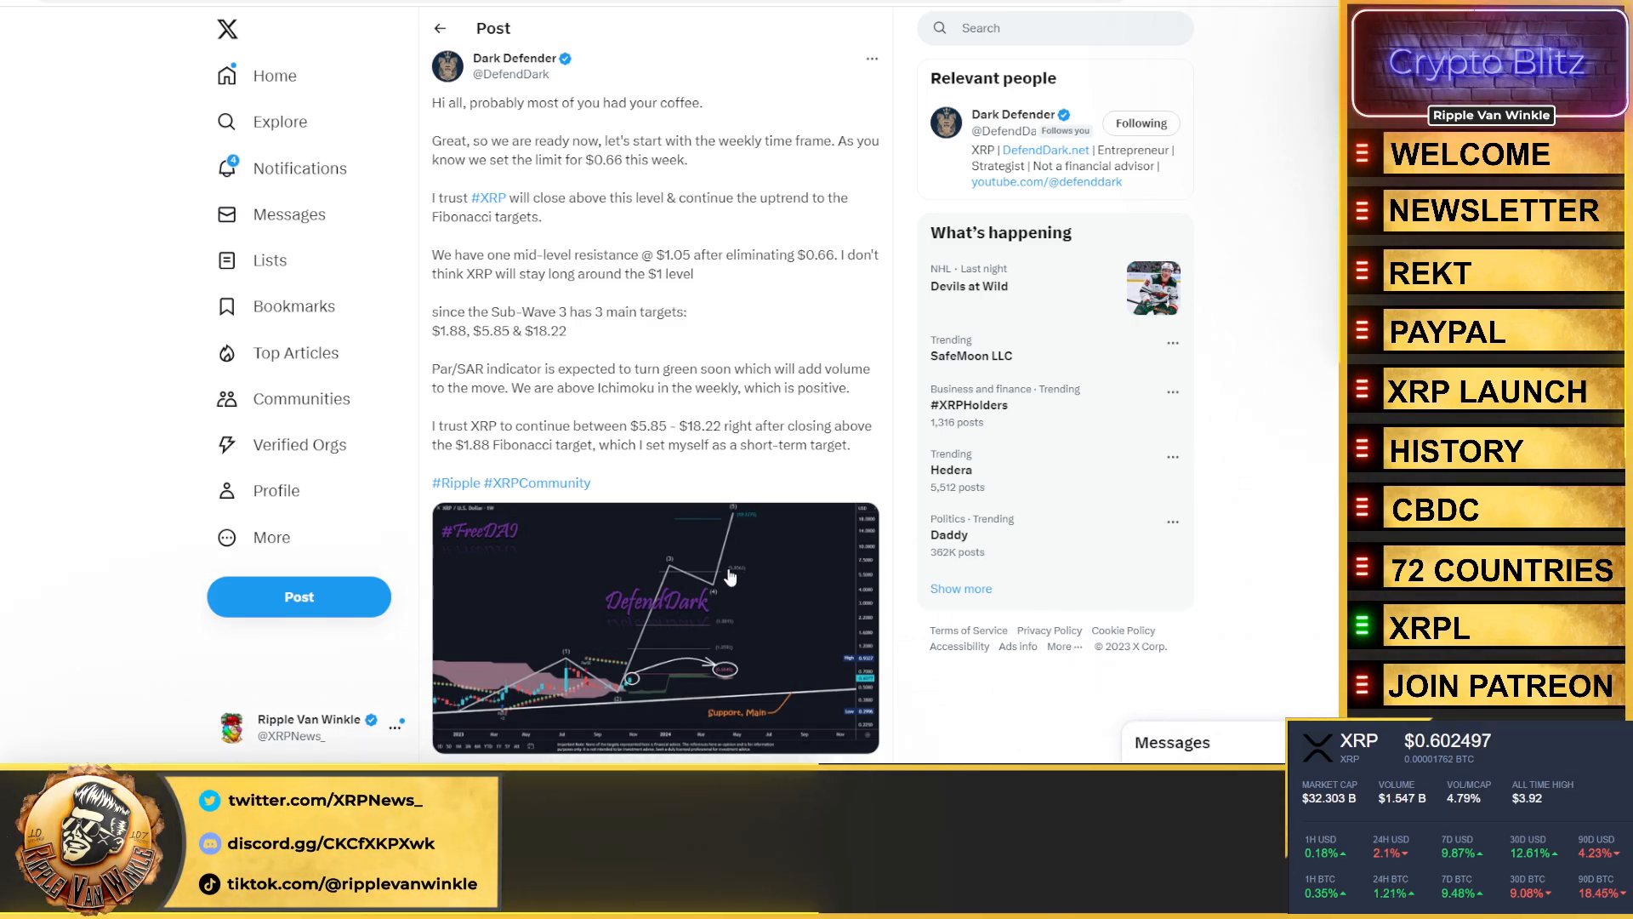
- Enlarge Dark Defender's XRP weekly wave chart with targets up to 18.2275
left_click(656, 625)
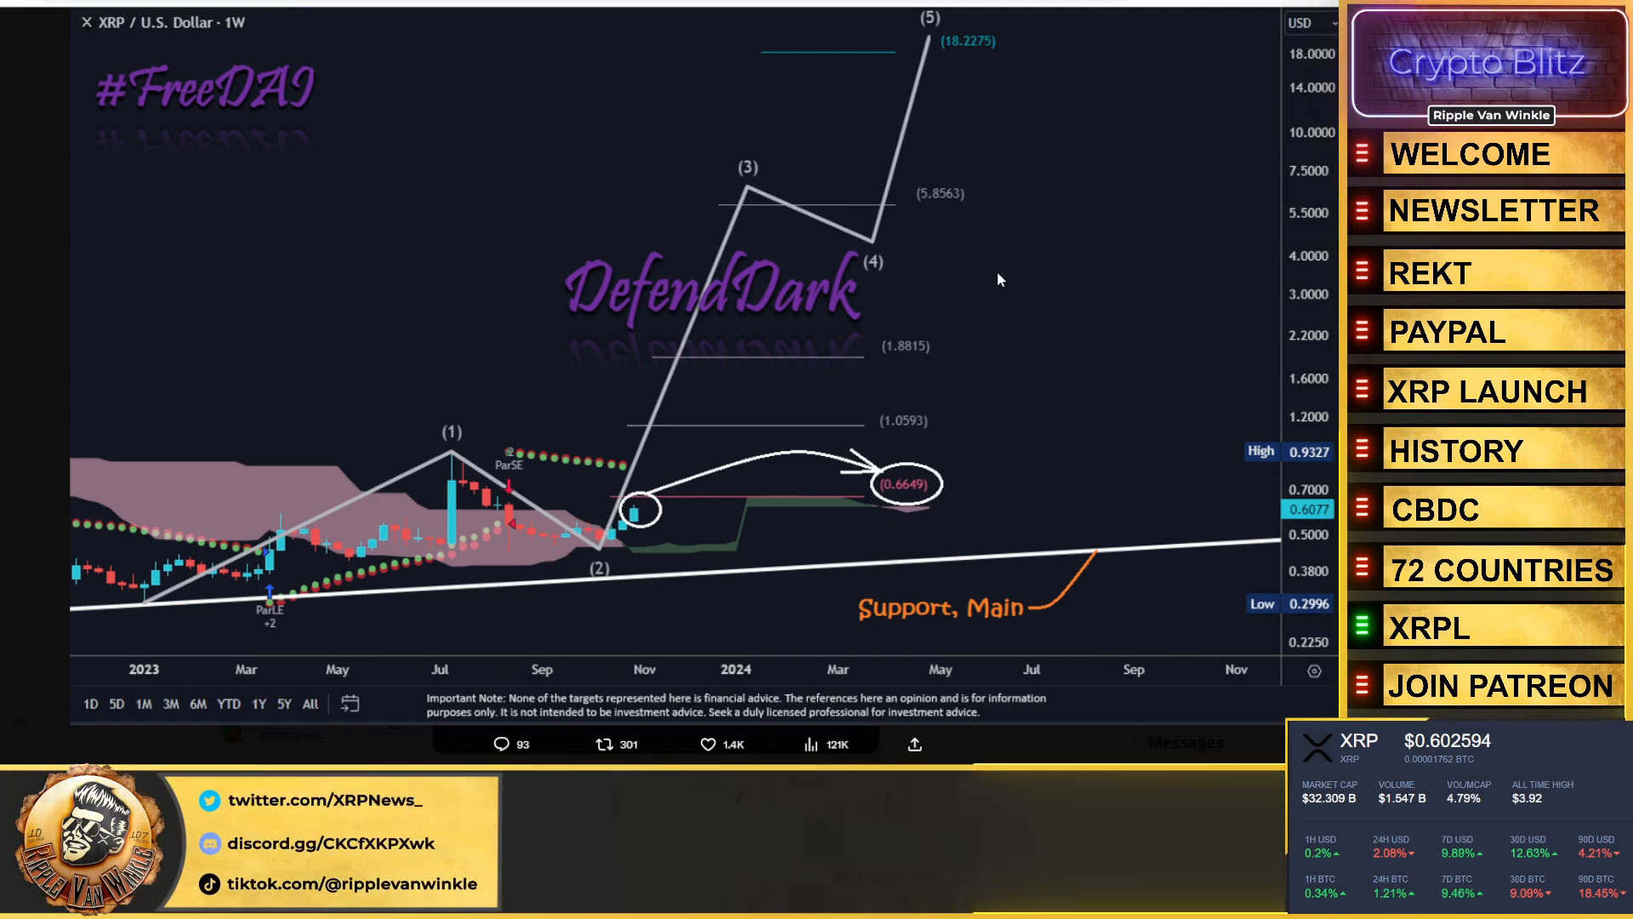
mouse_move(1313, 212)
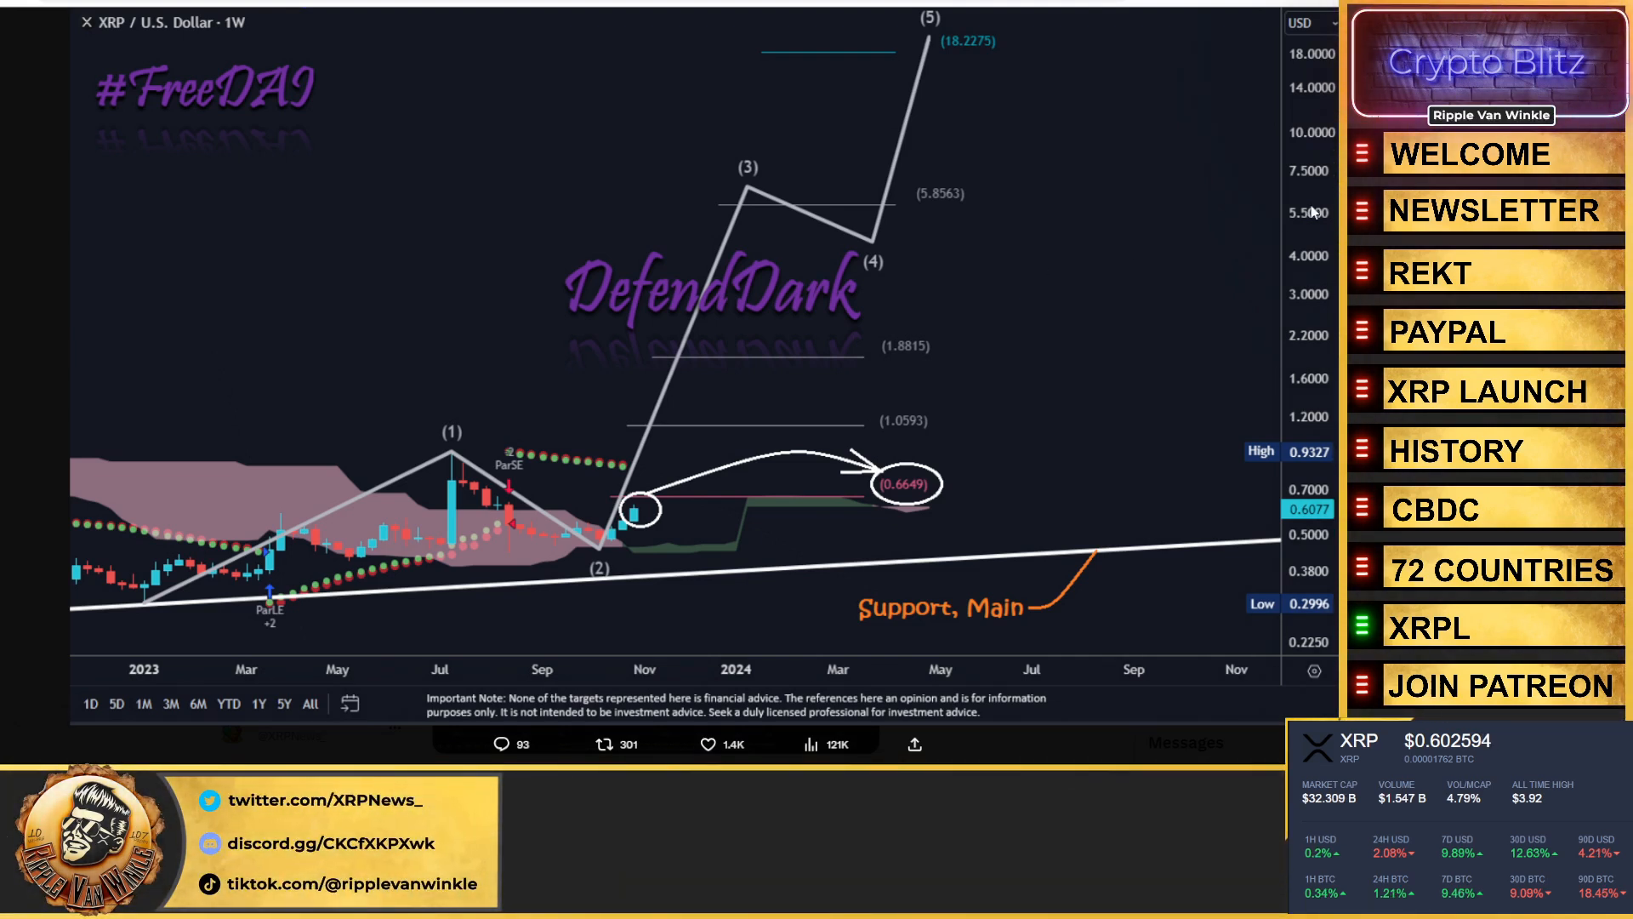